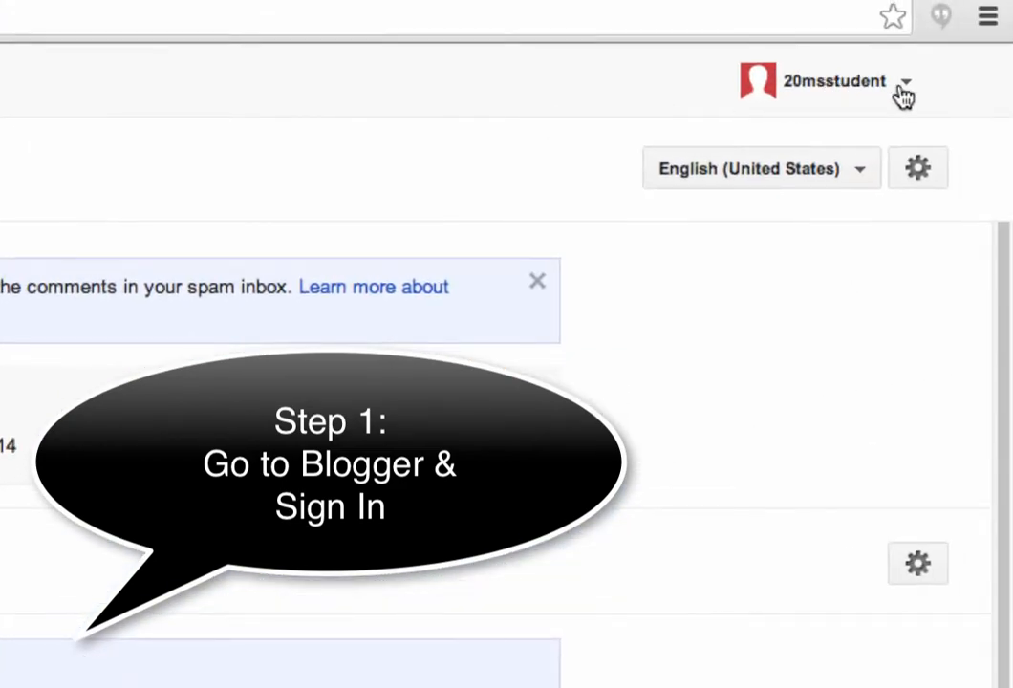
- Open the 6cs220msstudent blog's Overview page with its pageviews chart
click(903, 81)
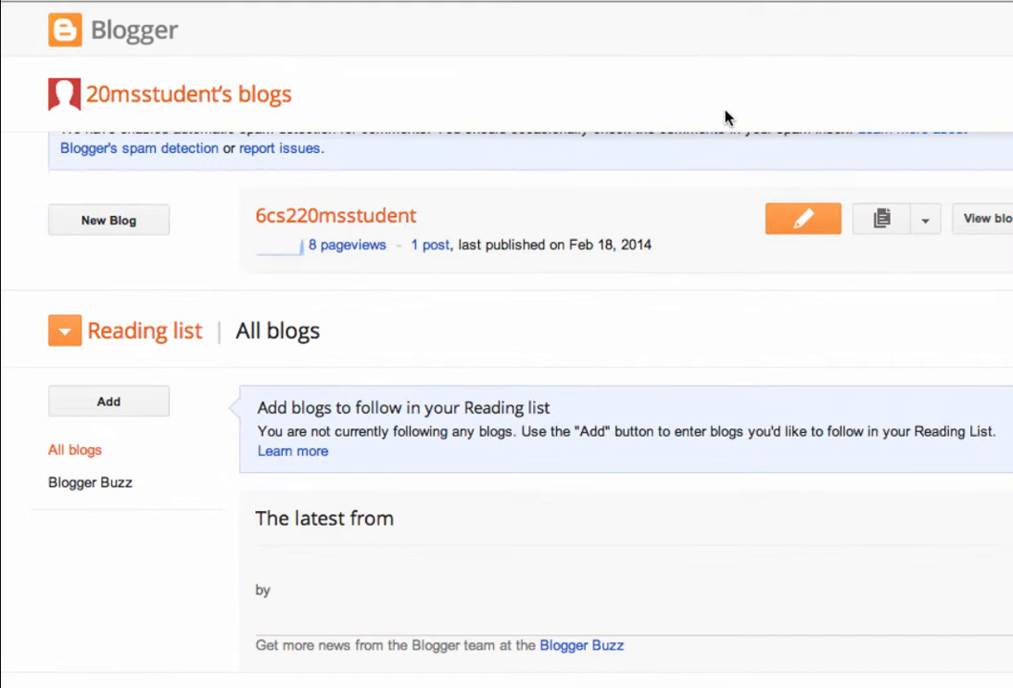
scroll(up, 3)
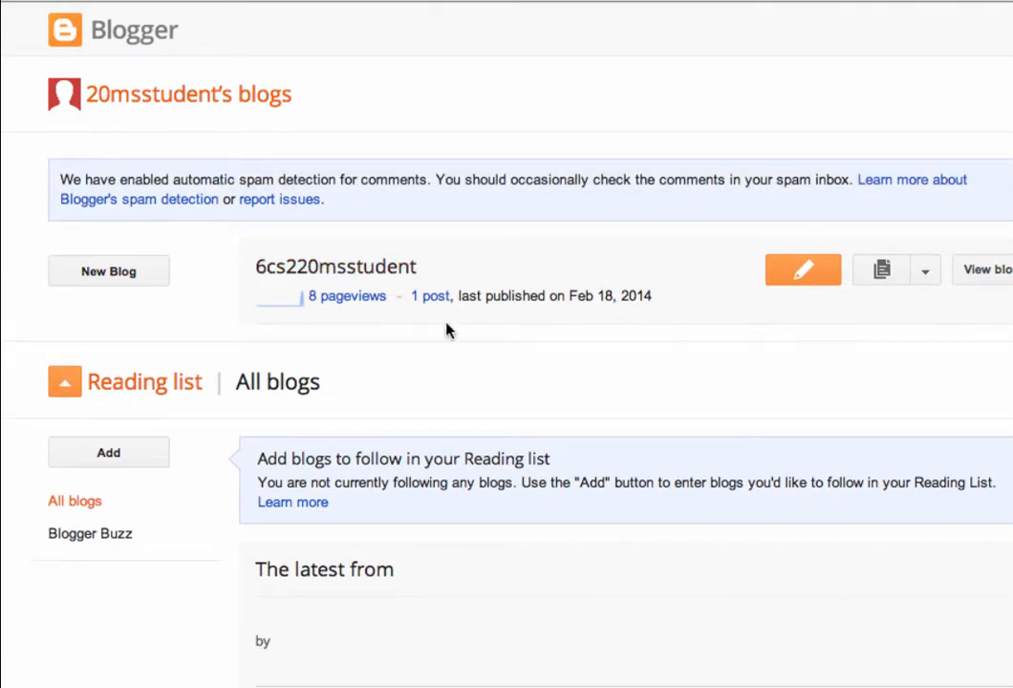
mouse_move(208, 277)
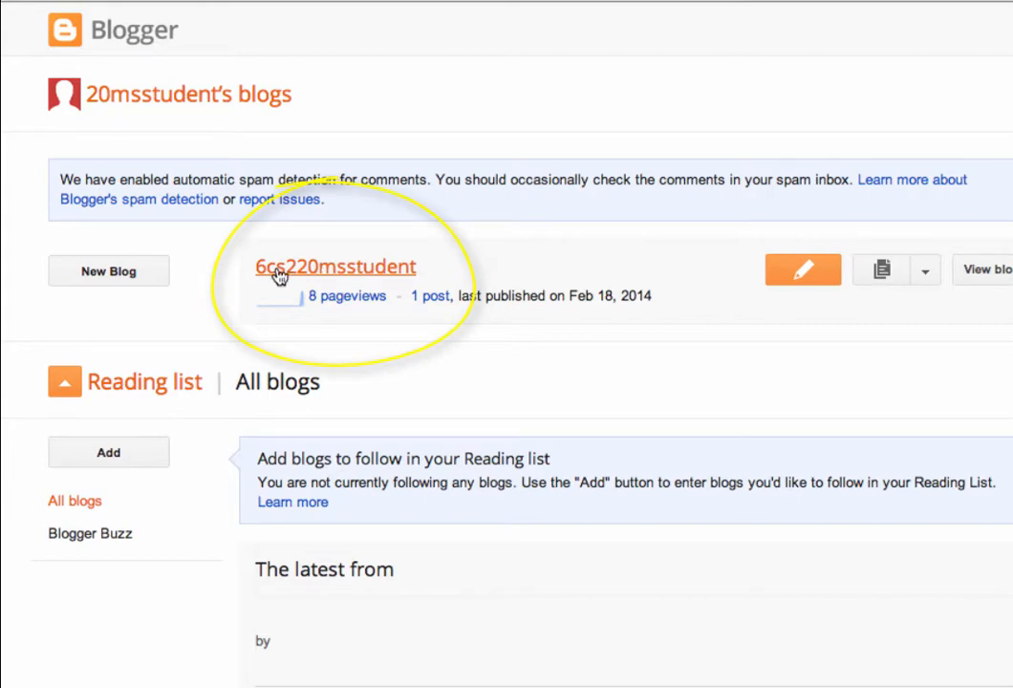
mouse_move(351, 277)
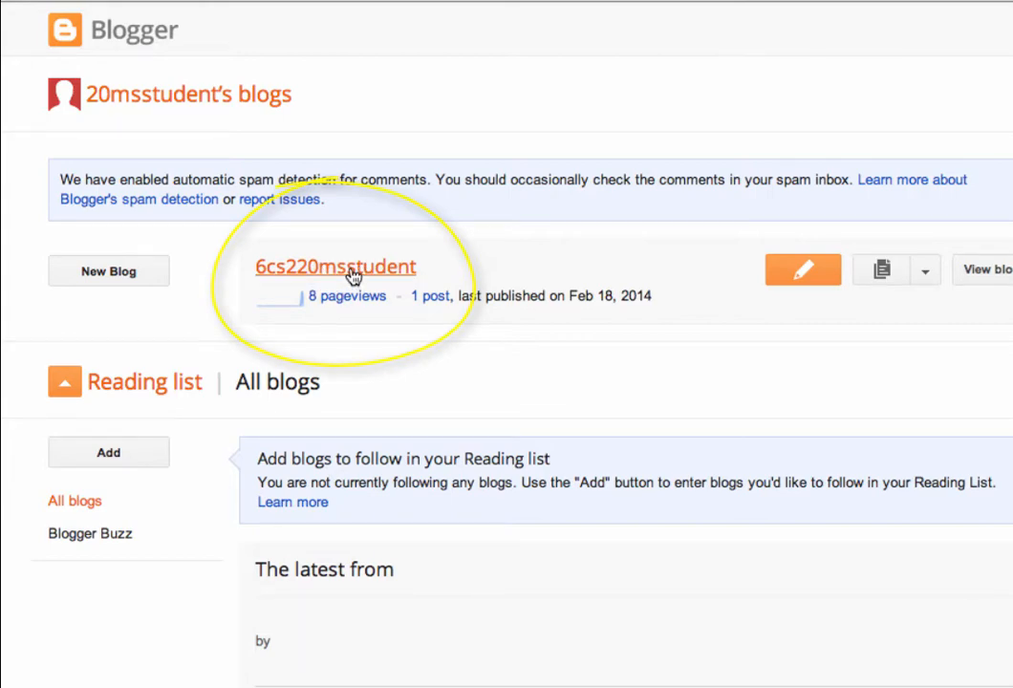
mouse_move(508, 264)
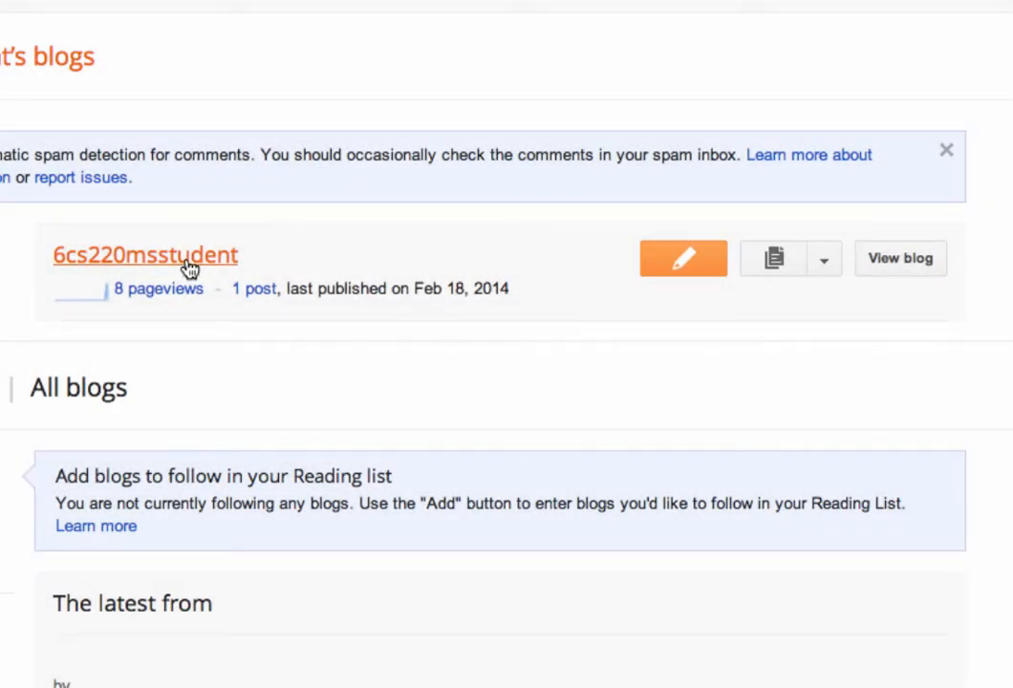
click(145, 255)
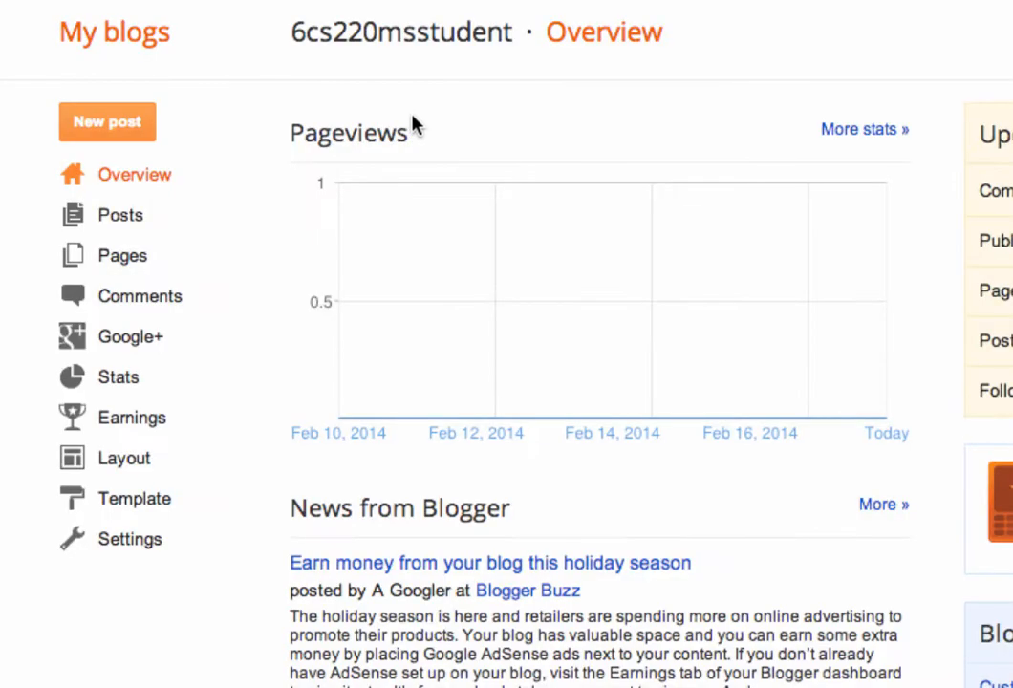
mouse_move(650, 418)
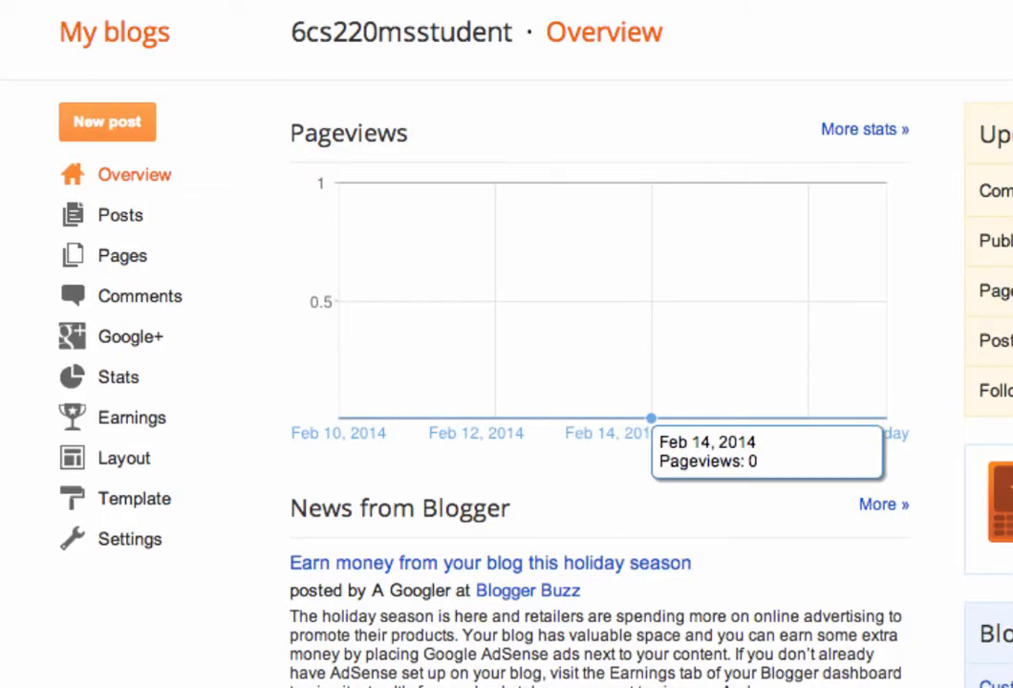
mouse_move(336, 419)
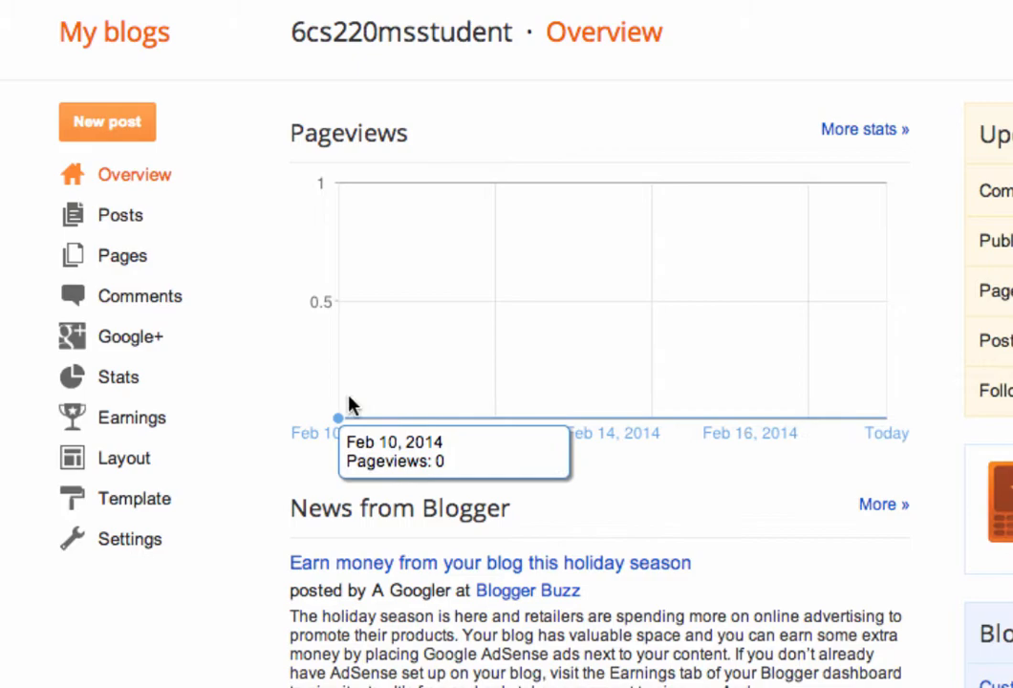
mouse_move(352, 405)
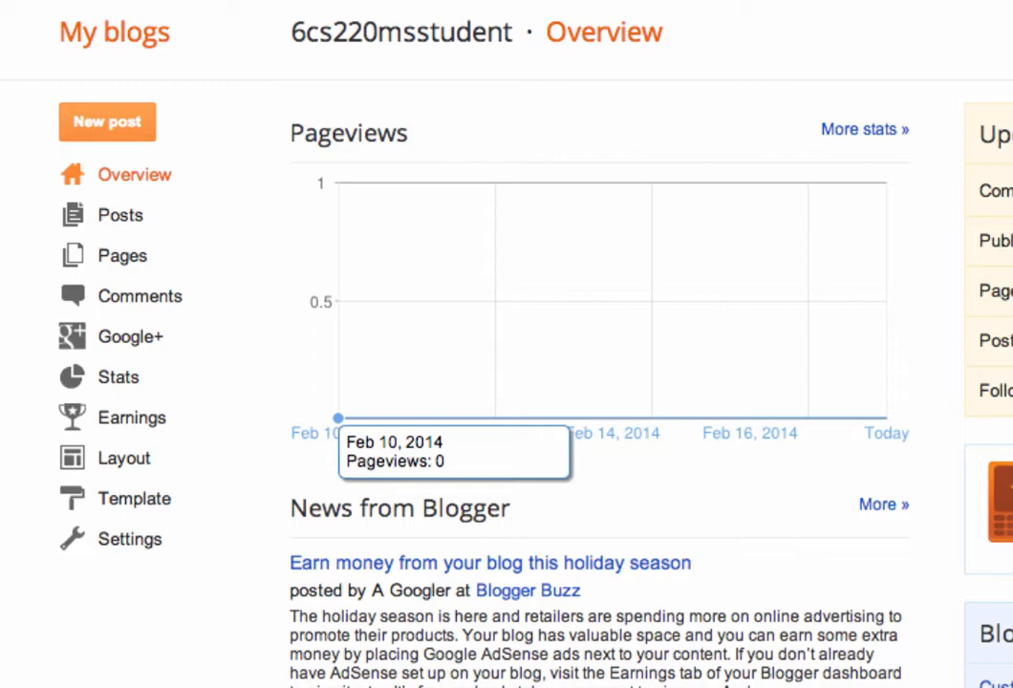
mouse_move(941, 334)
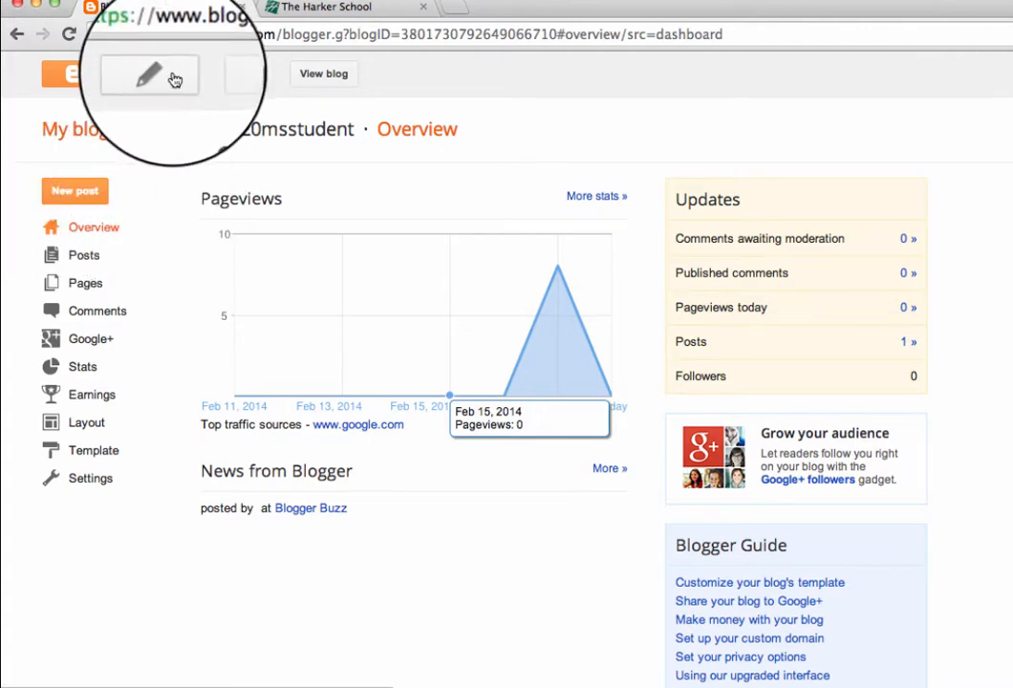
mouse_move(149, 81)
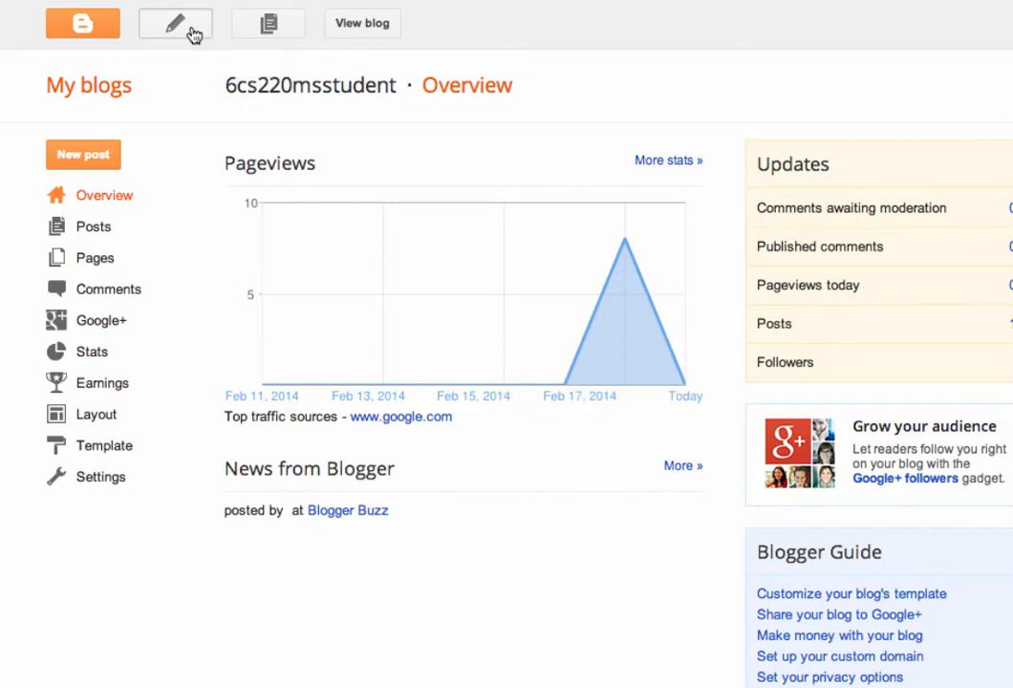
- Create a new post and type 'Title', 'Content' and 'Subtitles' on separate lines
click(175, 23)
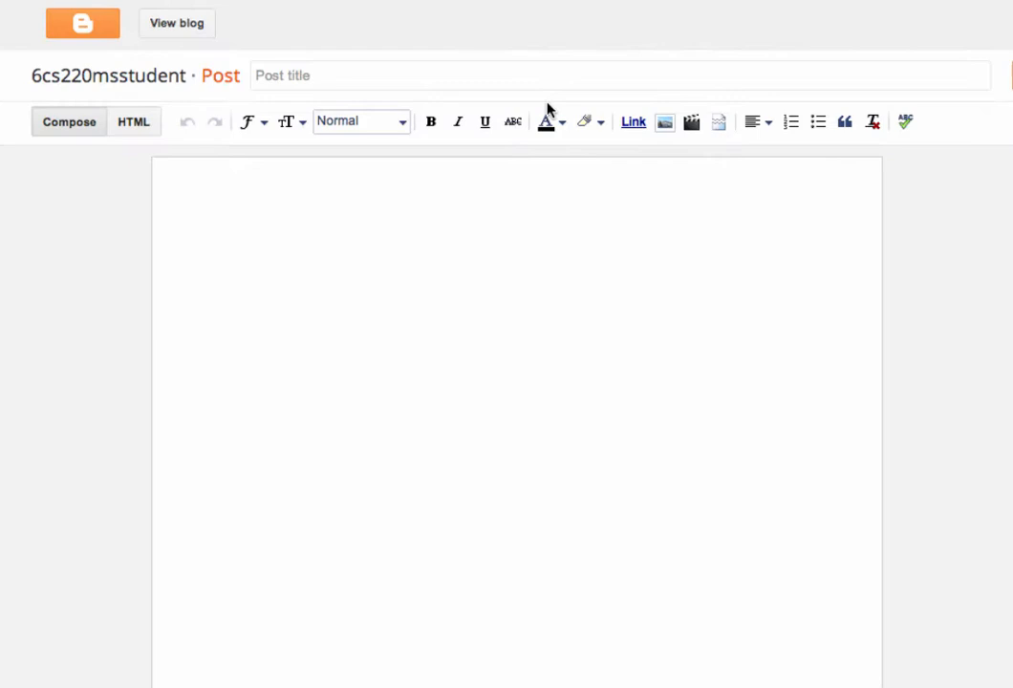
mouse_move(383, 212)
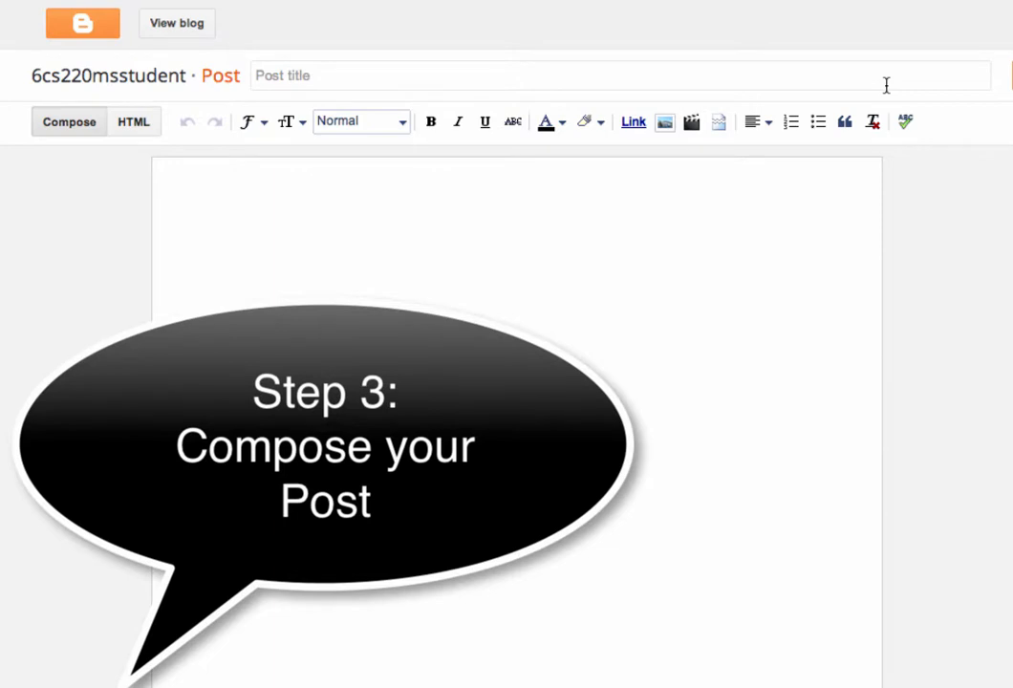
mouse_move(463, 38)
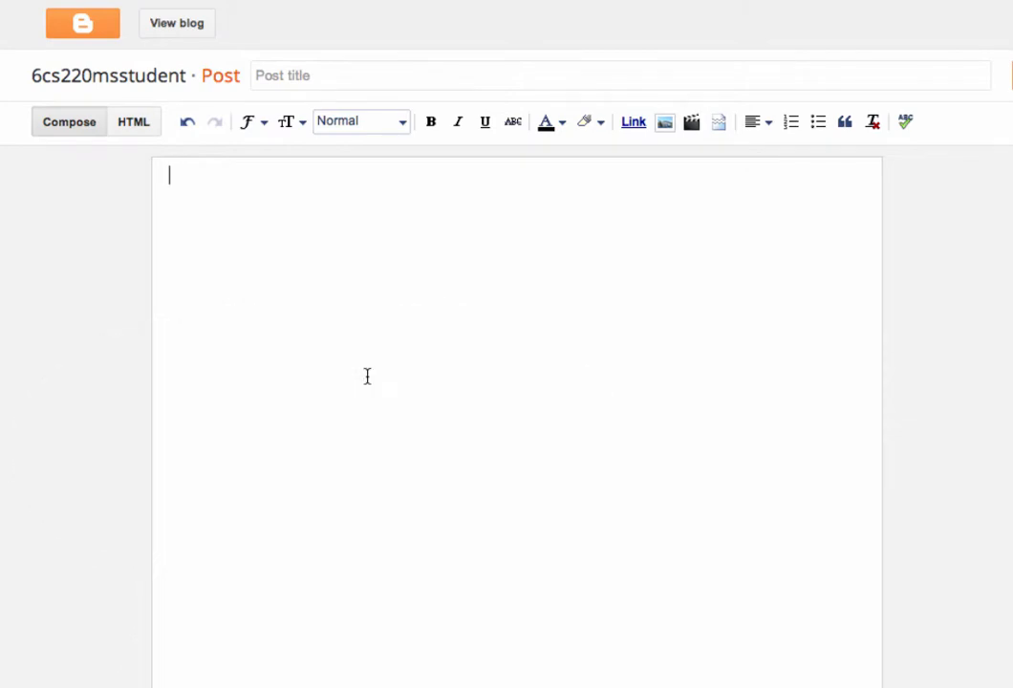
text(Title)
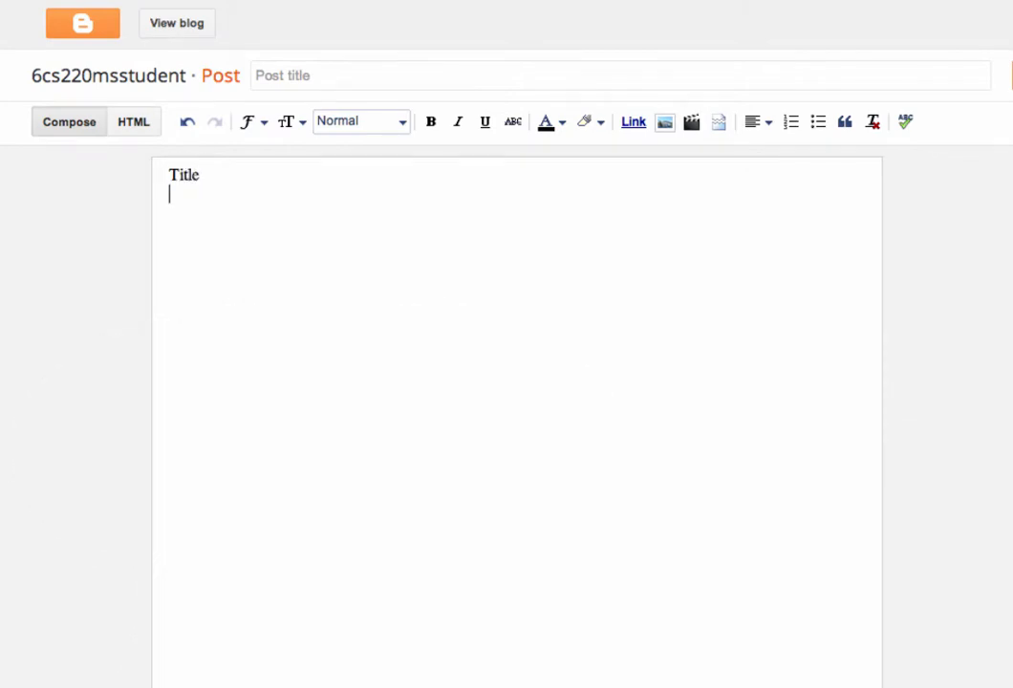
text(Conte)
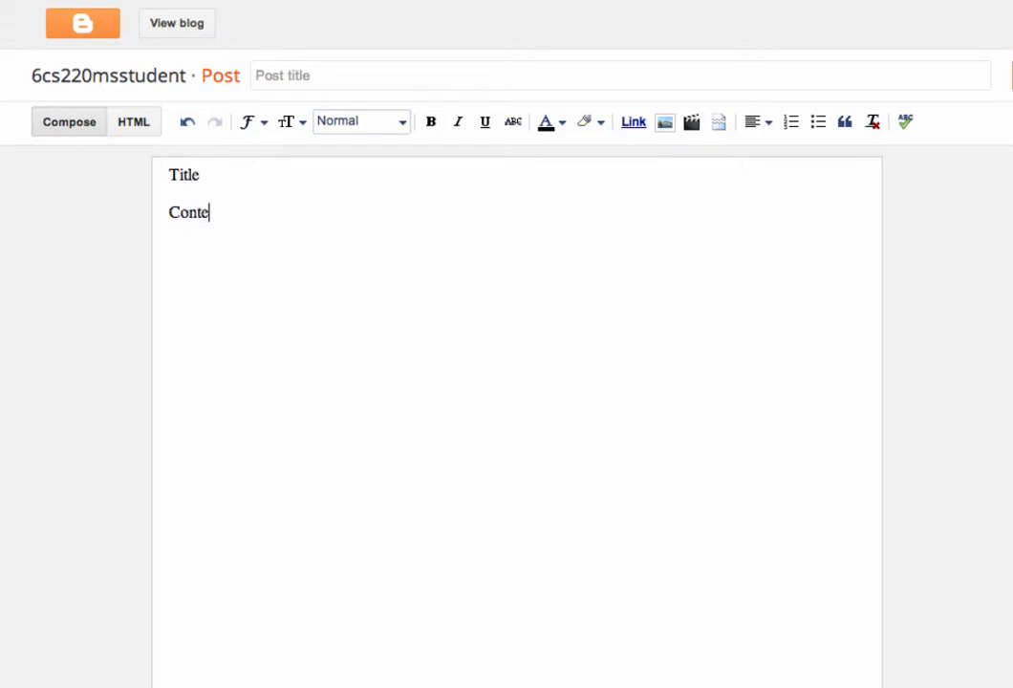
text(nt)
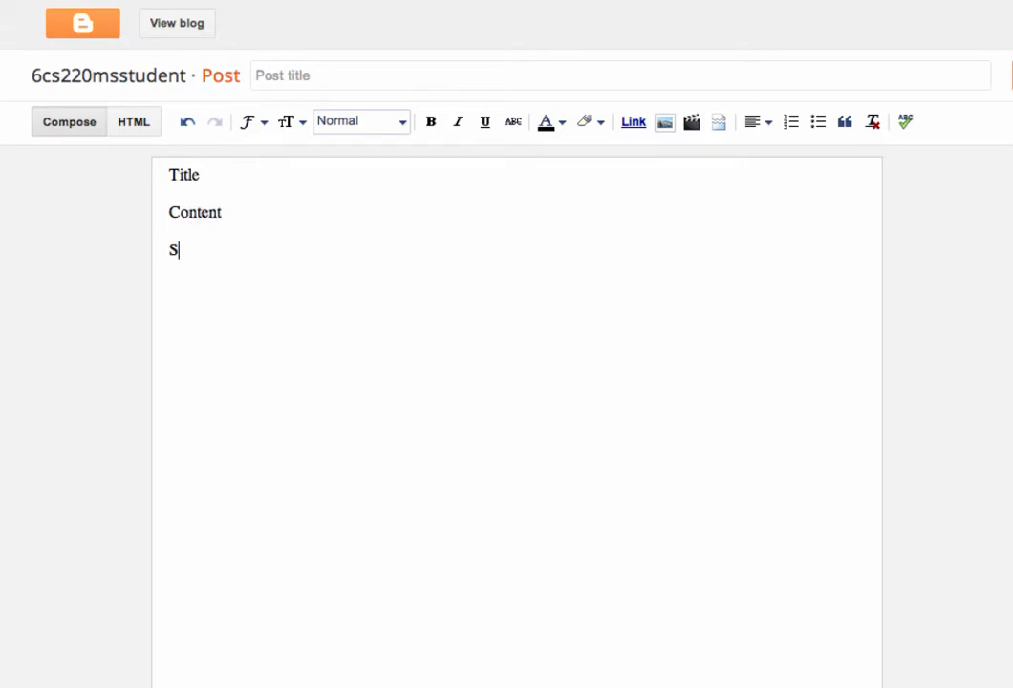
text(ubtitles)
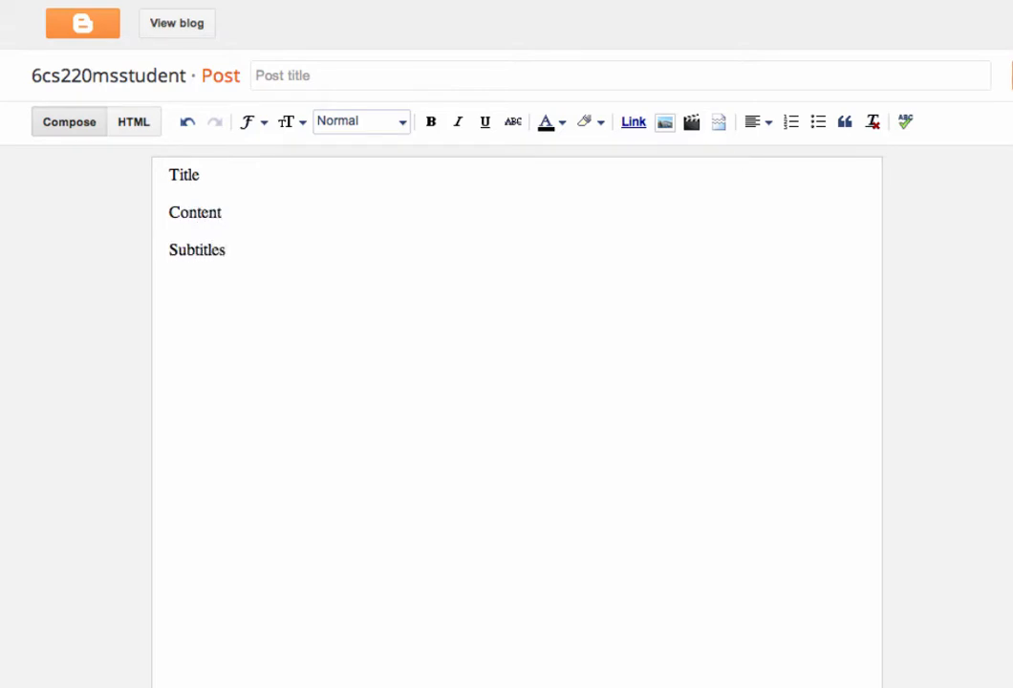
mouse_move(222, 174)
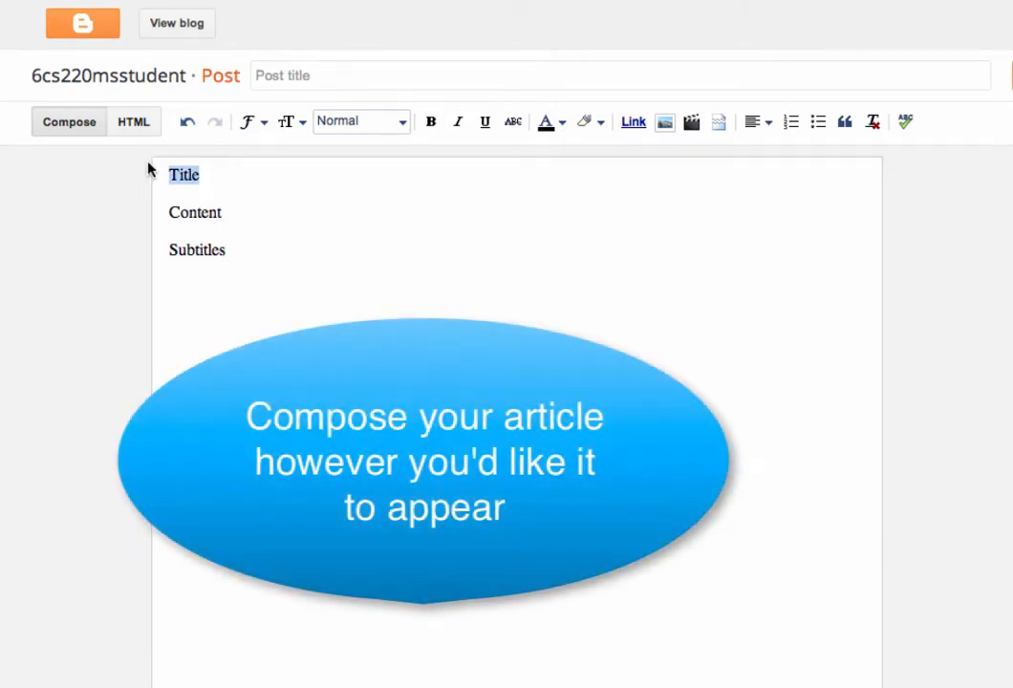
- Style 'Title' as a Heading and 'Subtitles' as a Subheading, leaving 'Content' normal
click(360, 120)
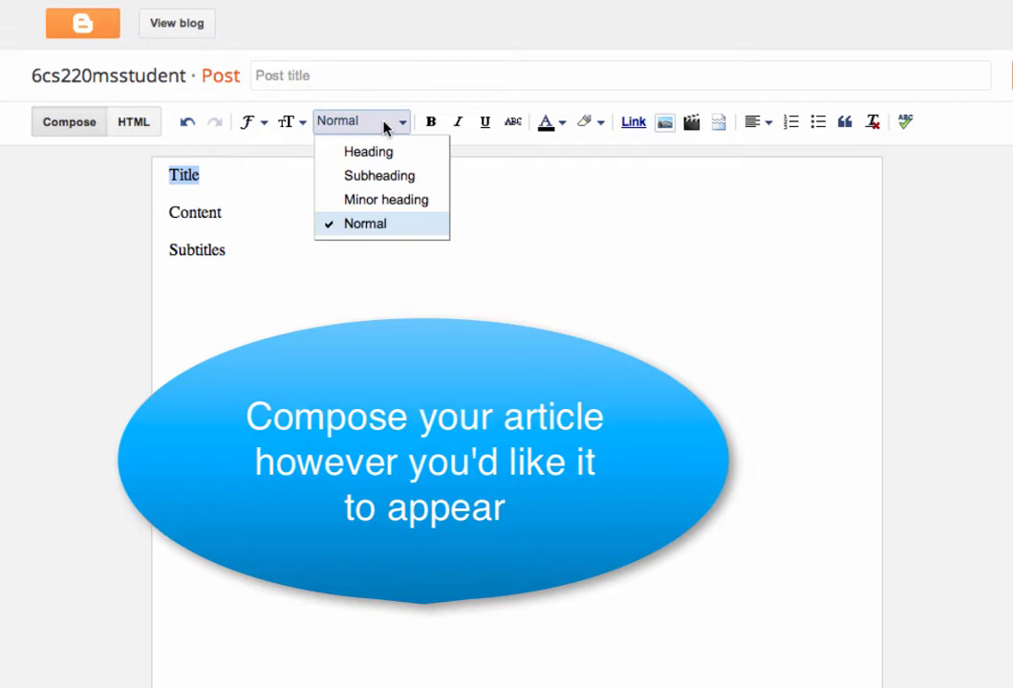
click(368, 151)
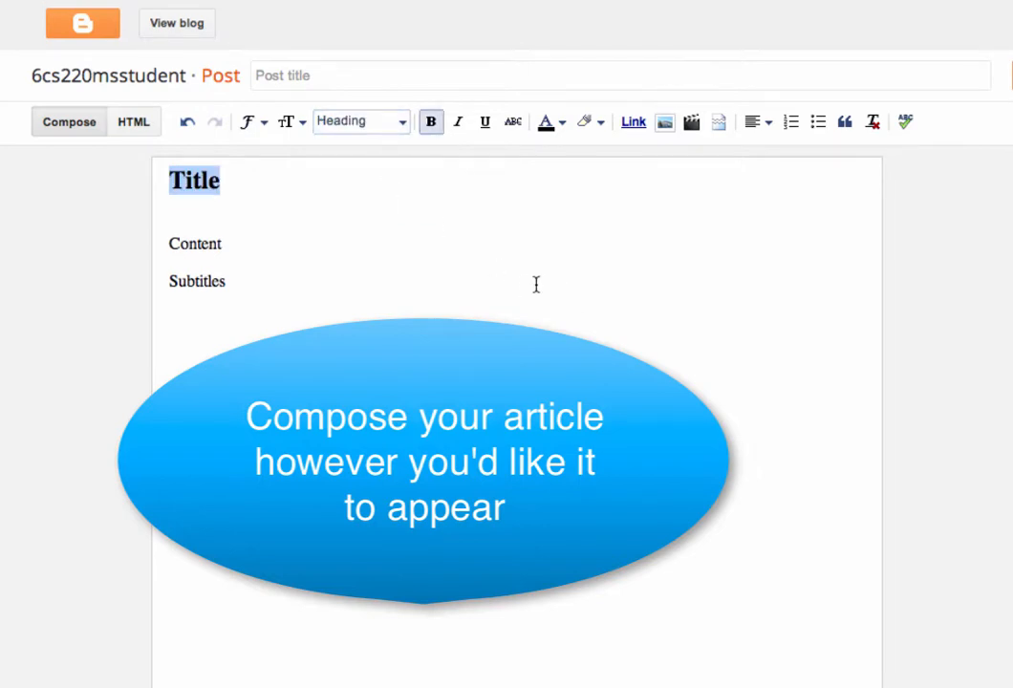
click(361, 121)
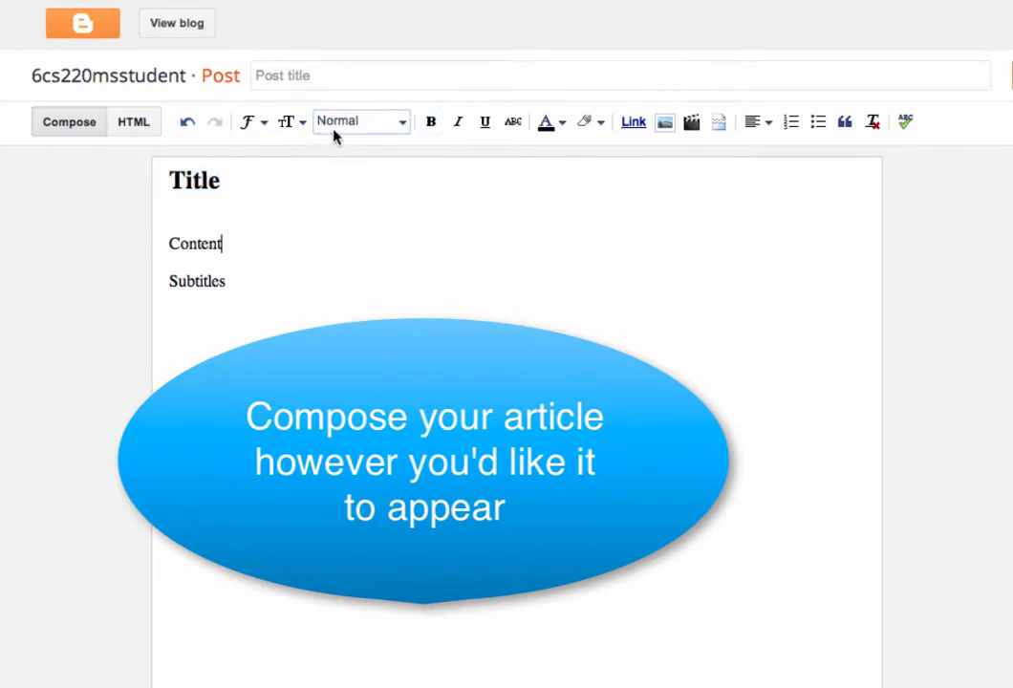
click(229, 281)
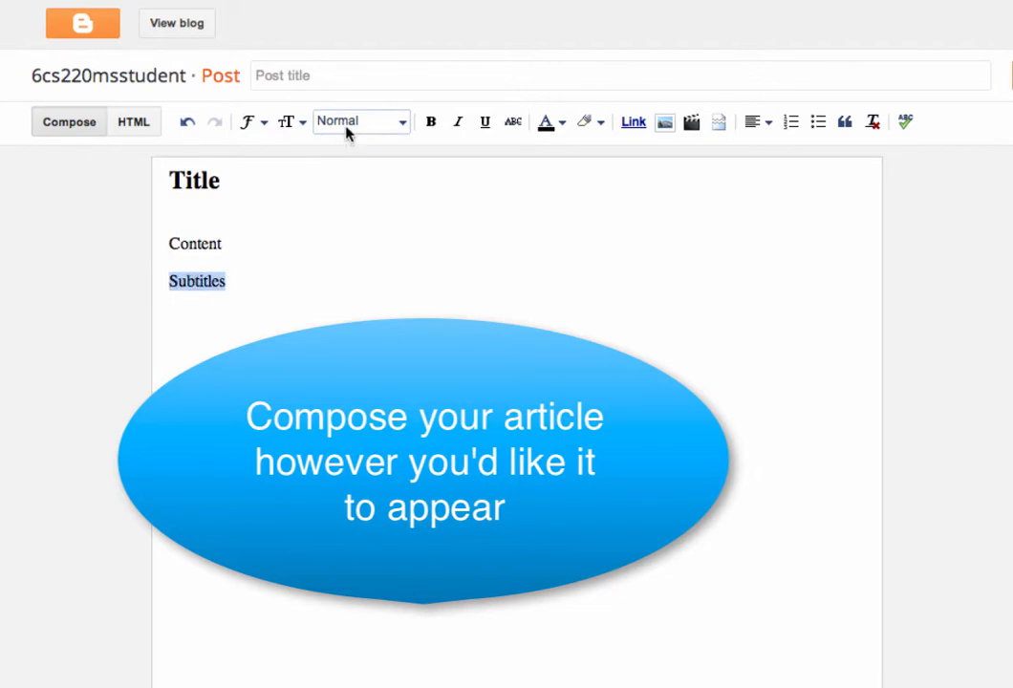
click(360, 121)
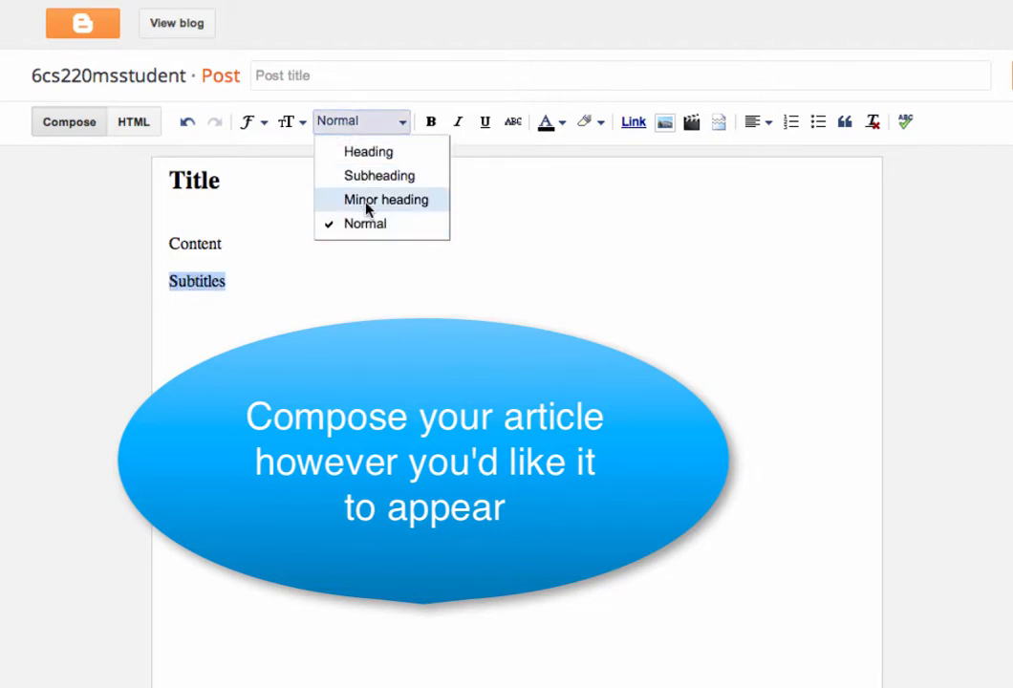
click(380, 175)
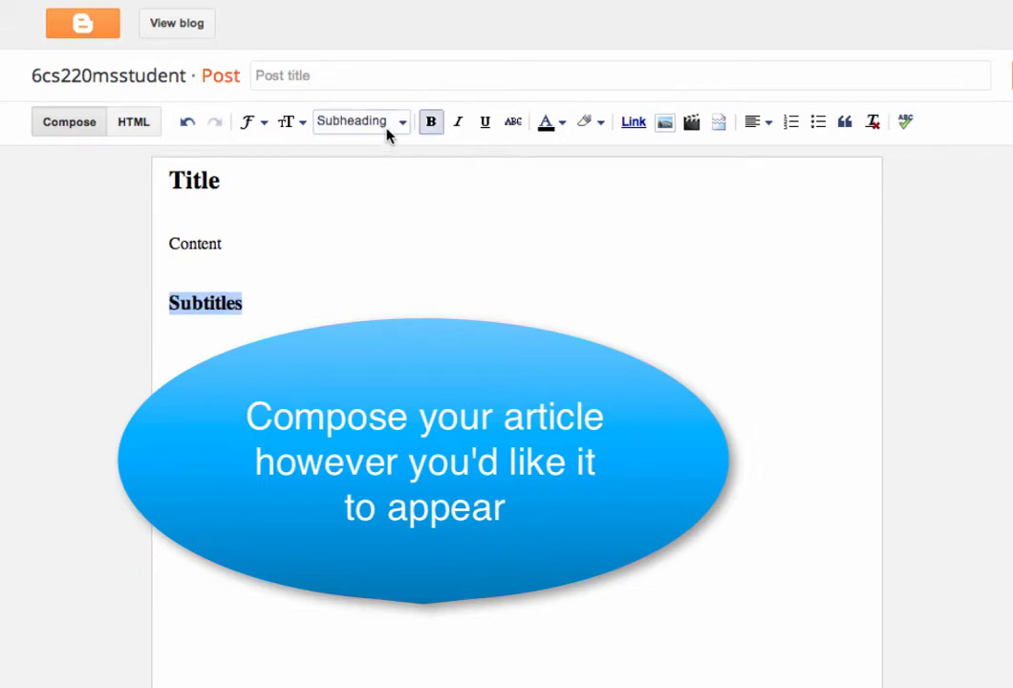
click(360, 122)
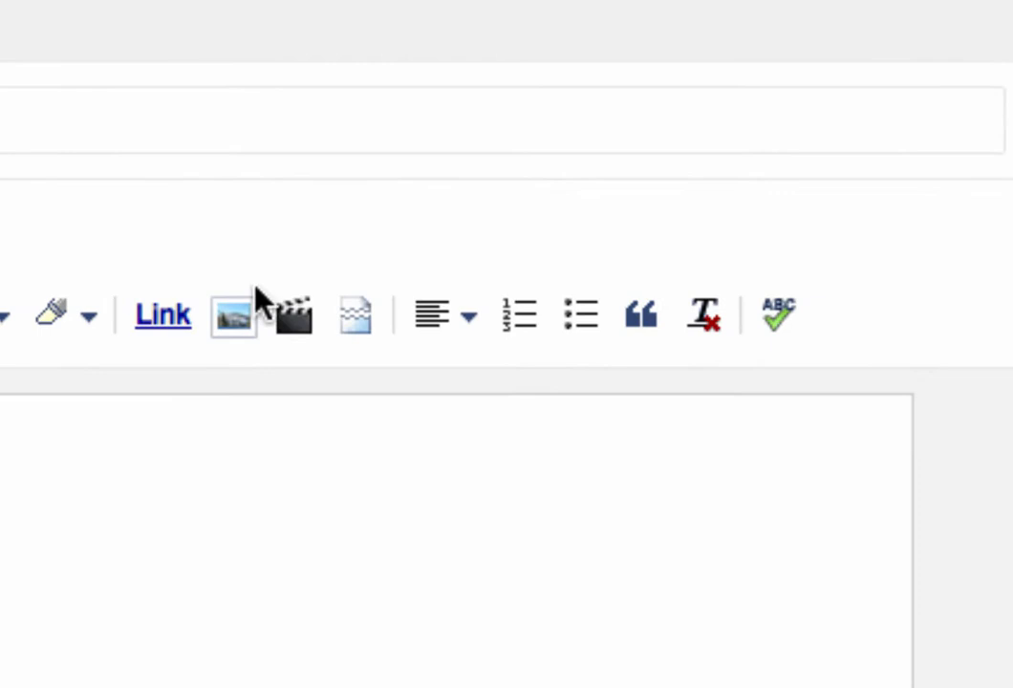
click(231, 313)
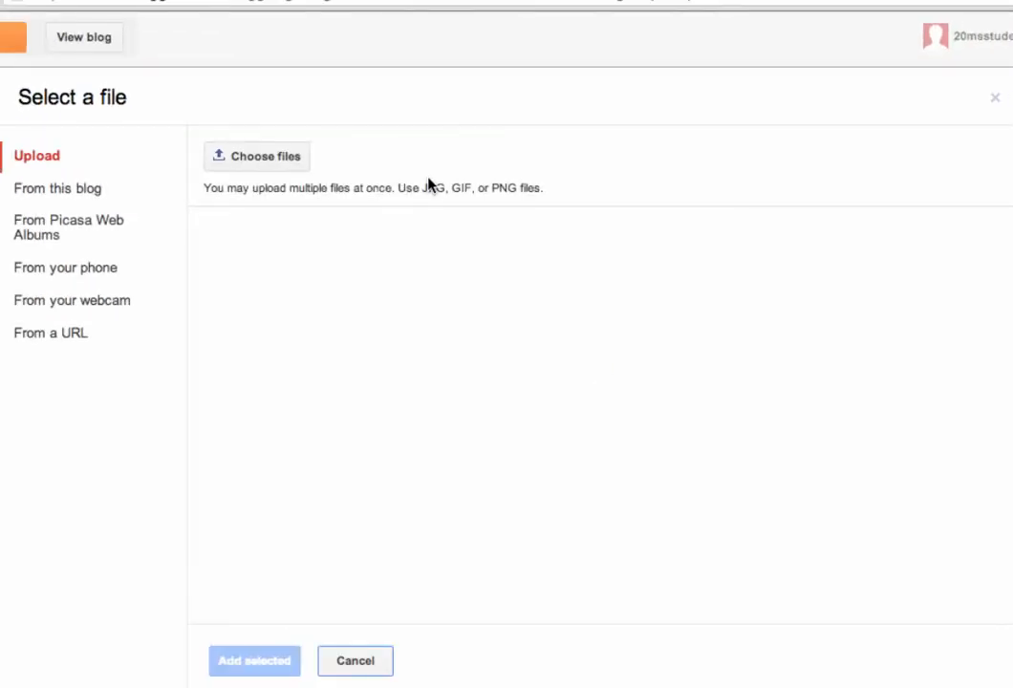
mouse_move(258, 340)
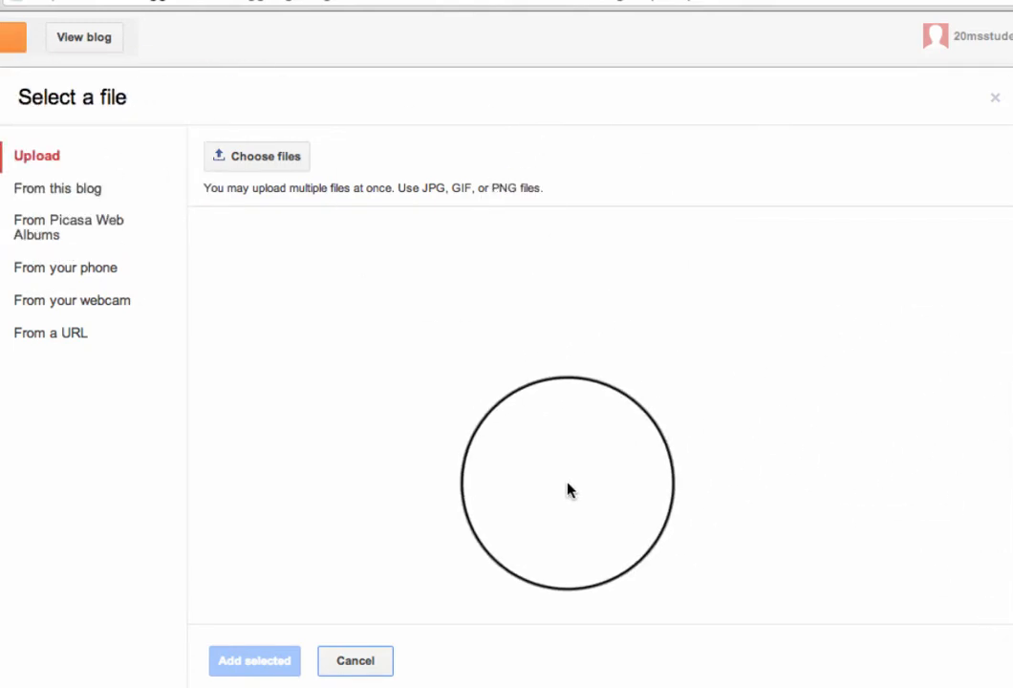
click(354, 661)
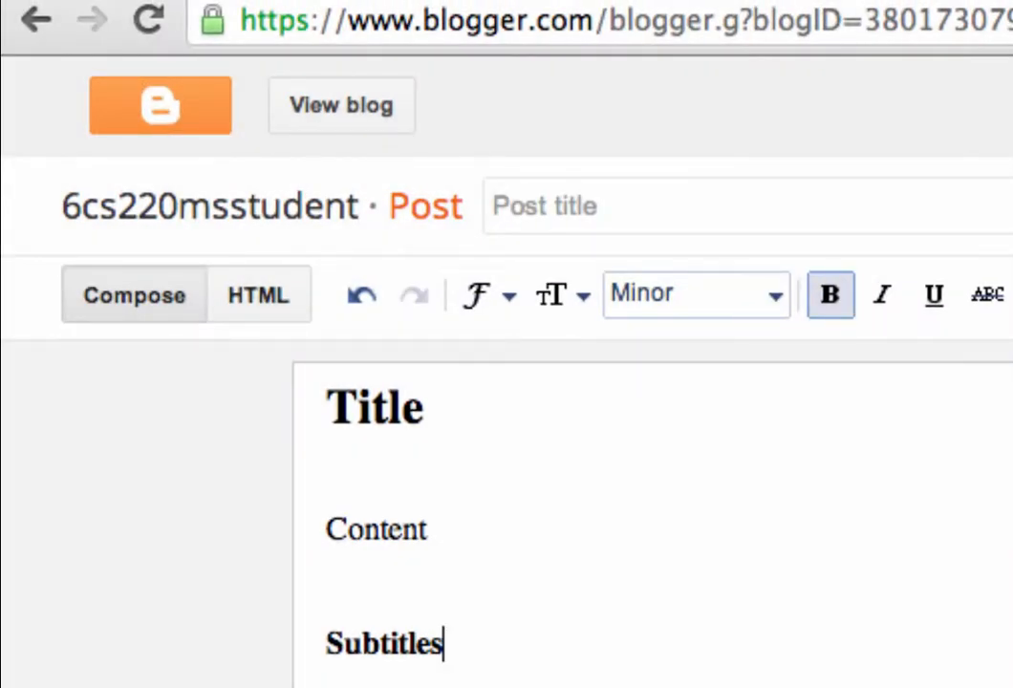
mouse_move(201, 306)
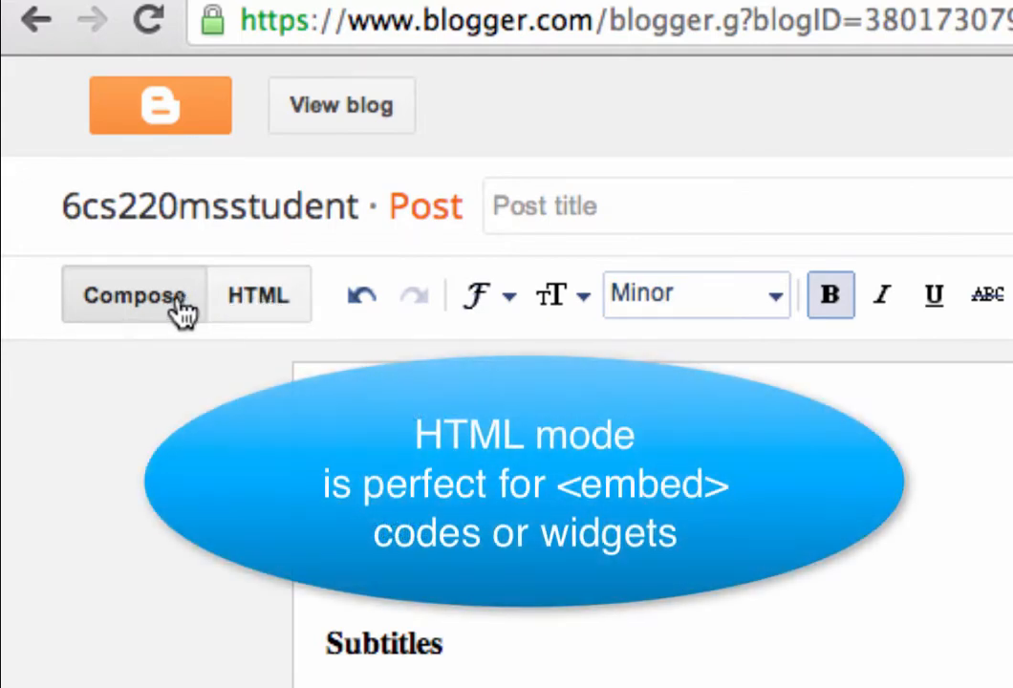
mouse_move(101, 311)
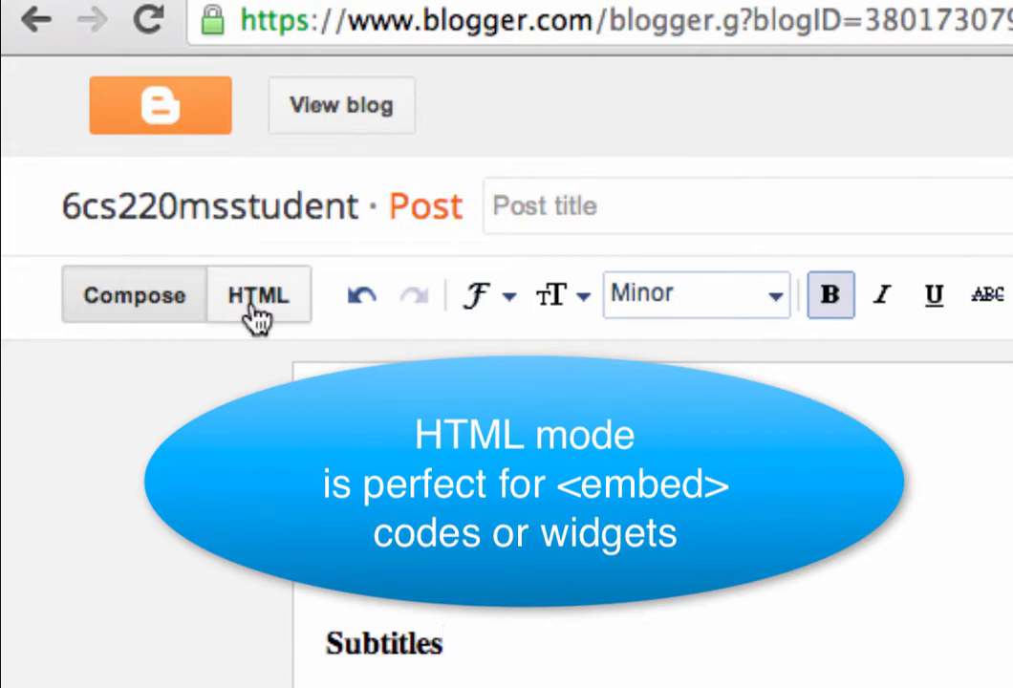
- Switch the post editor to the HTML source view
click(257, 295)
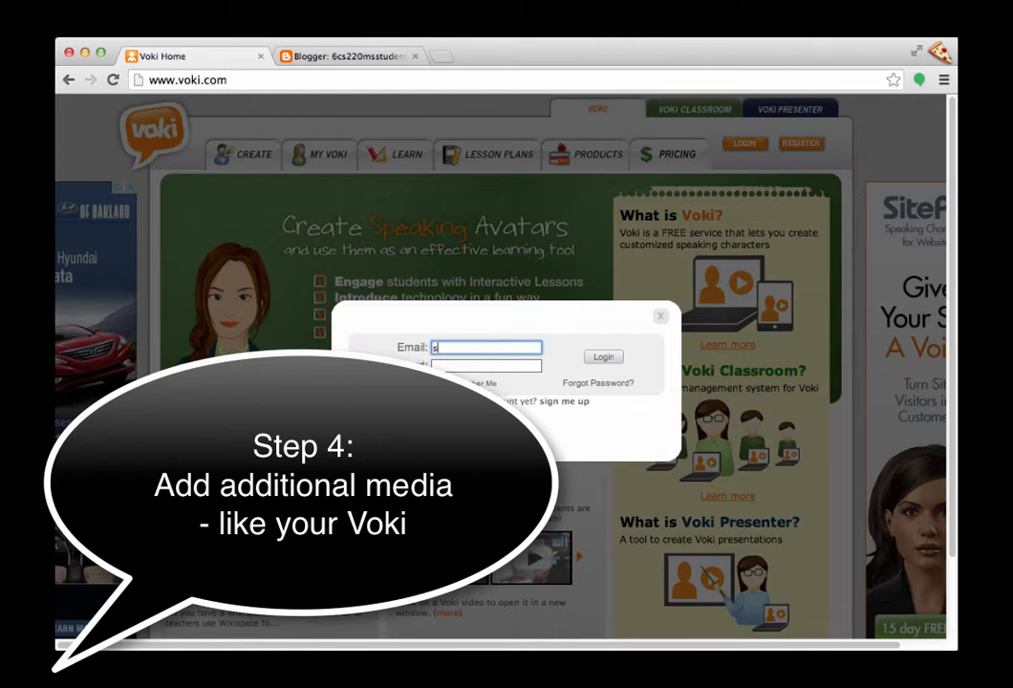
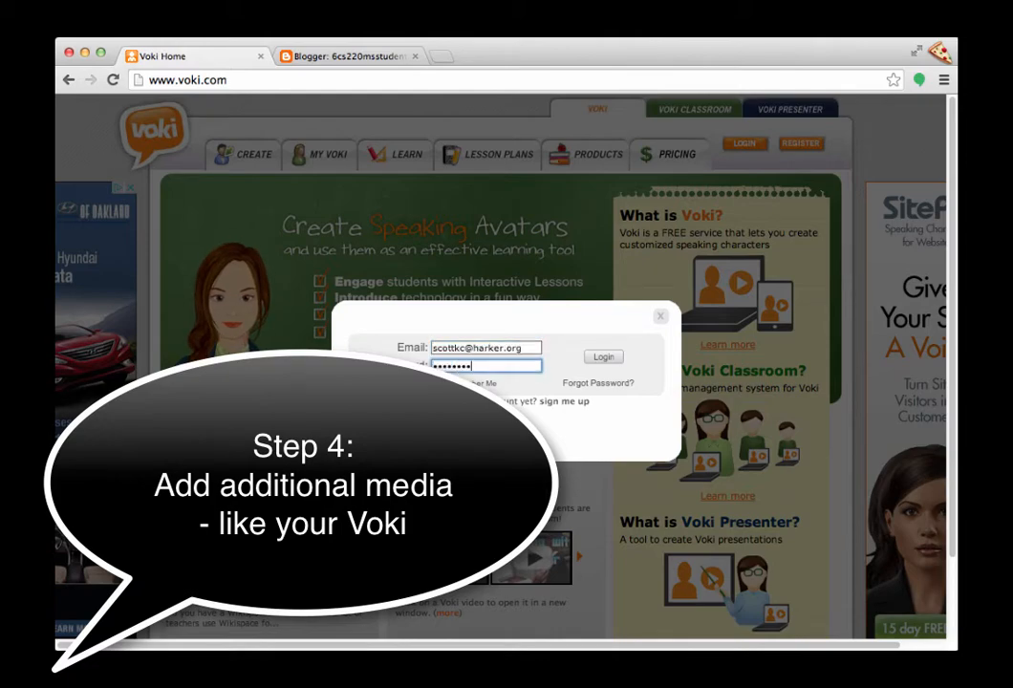
click(603, 356)
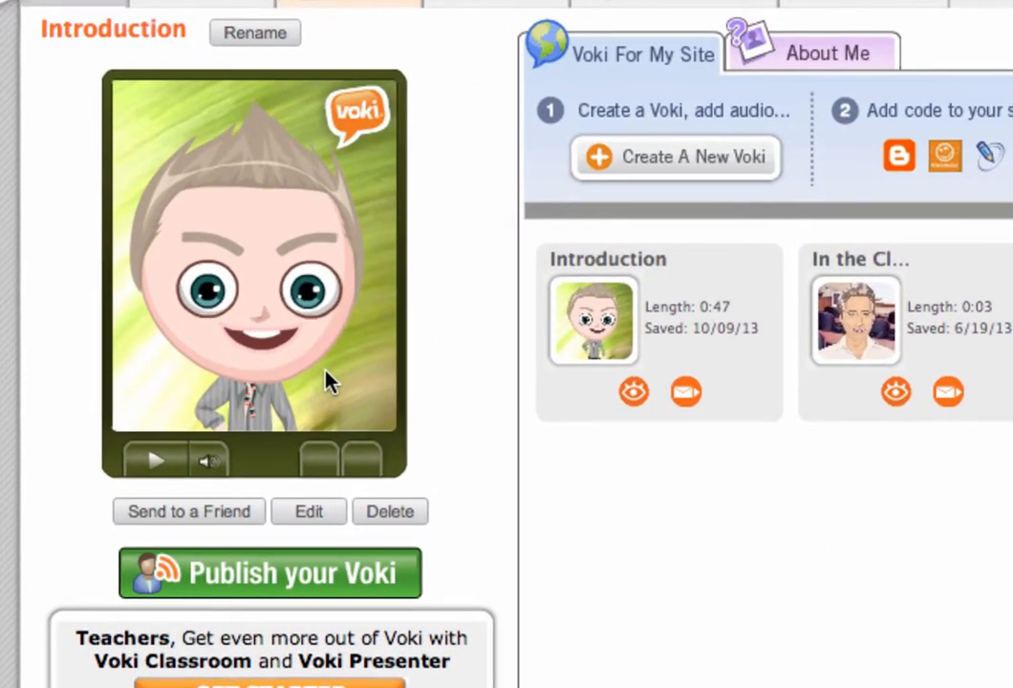
mouse_move(478, 572)
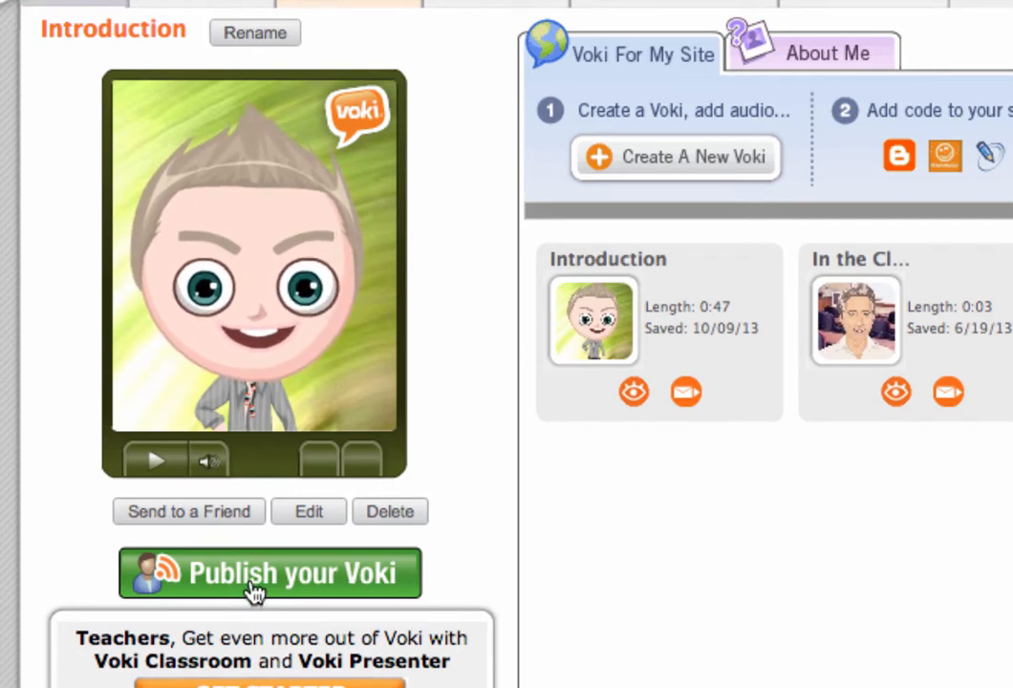
- Publish the Introduction Voki with the Large (300 x 400) player size
click(270, 573)
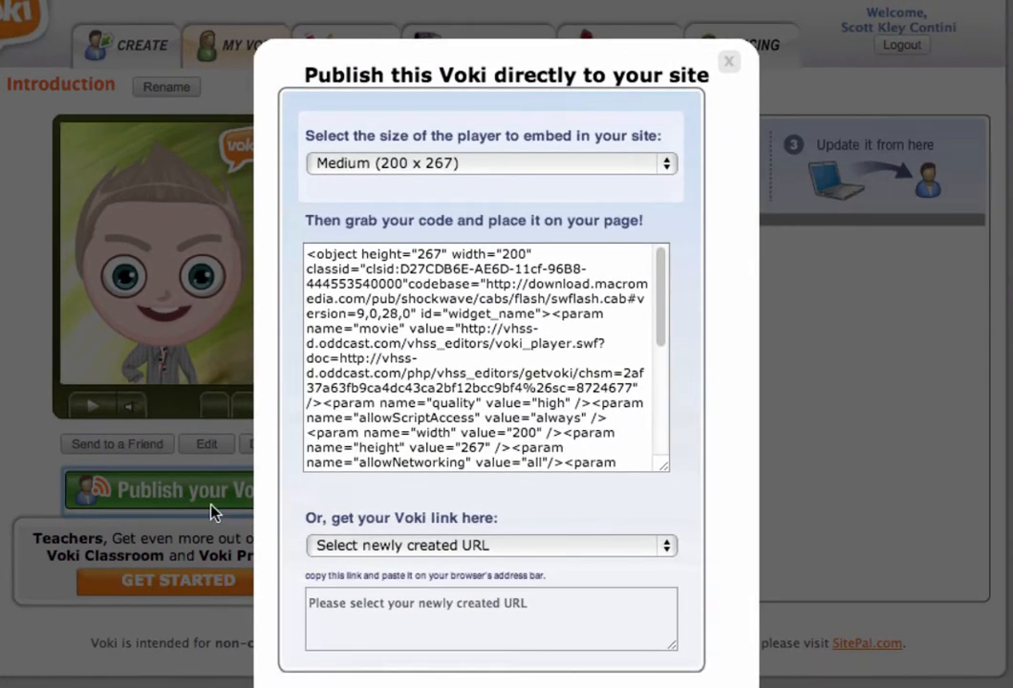
mouse_move(535, 344)
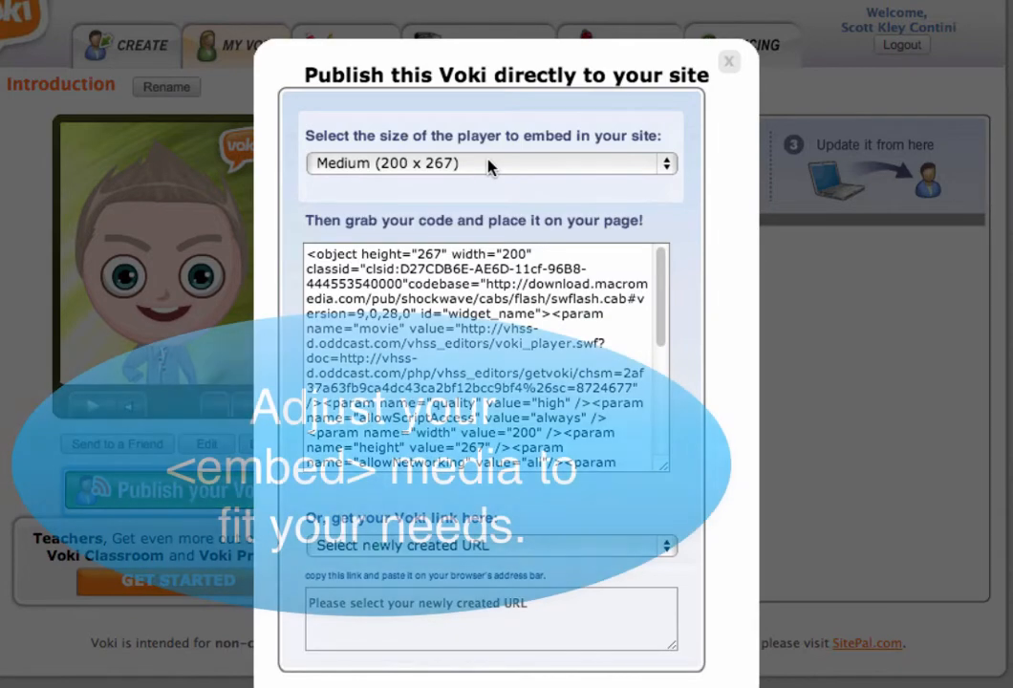
click(490, 163)
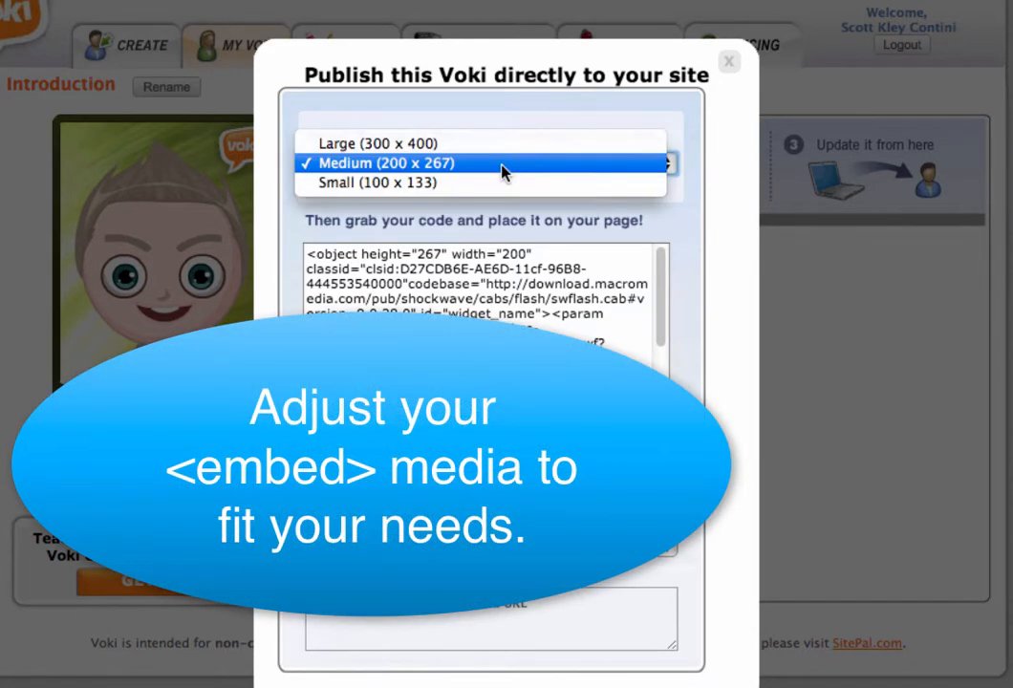
click(372, 142)
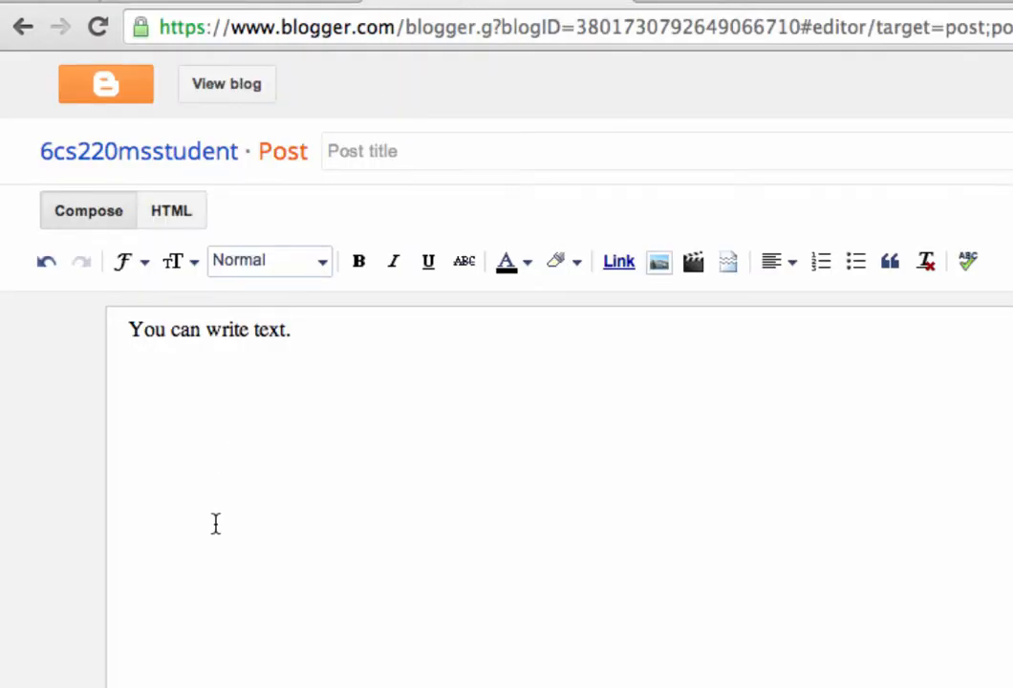
mouse_move(221, 572)
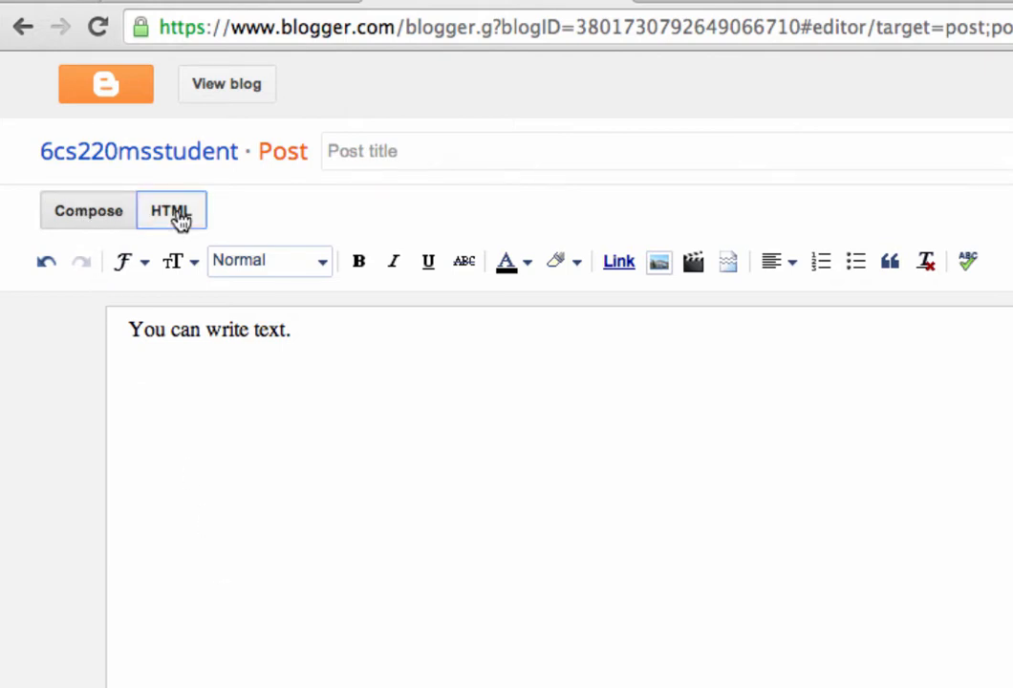
- Show the post's HTML source below 'You can write text.' to insert the embed code
click(171, 210)
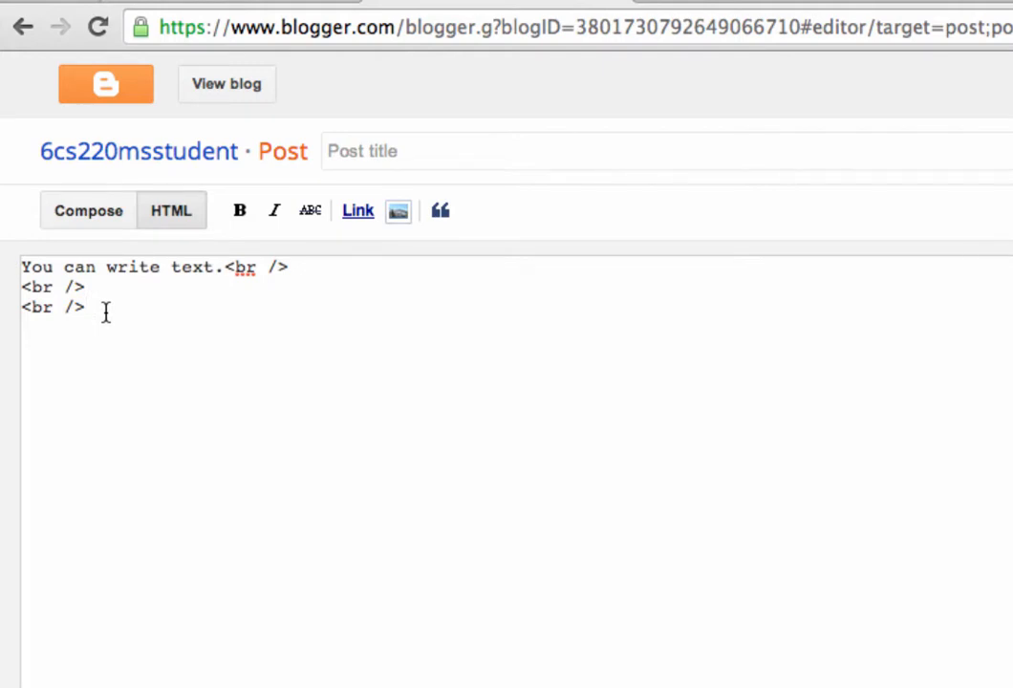
mouse_move(65, 347)
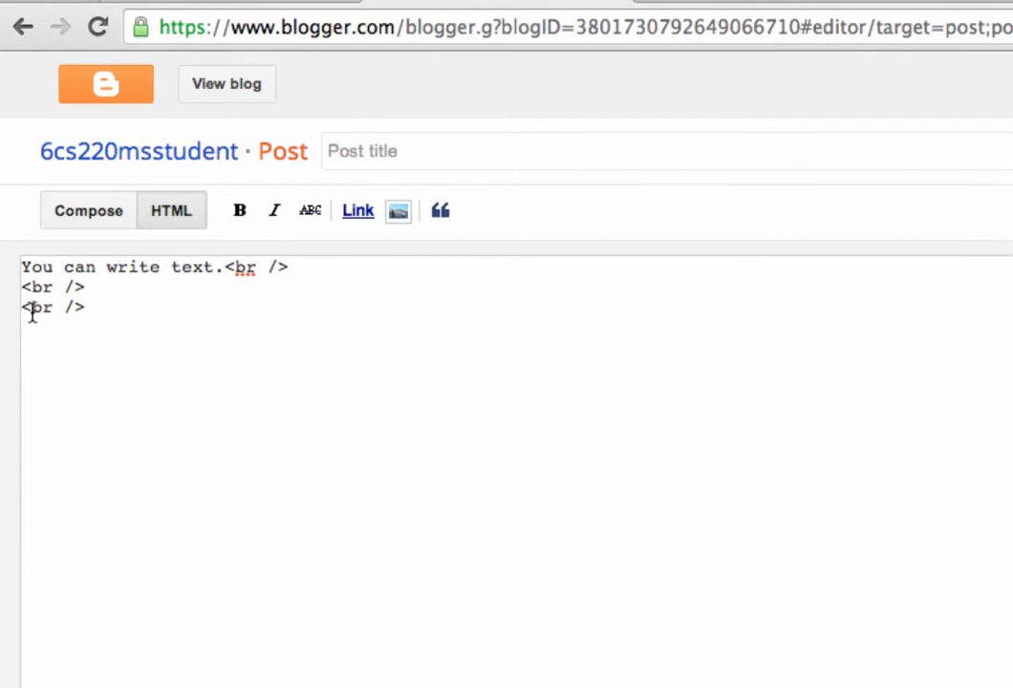
mouse_move(230, 406)
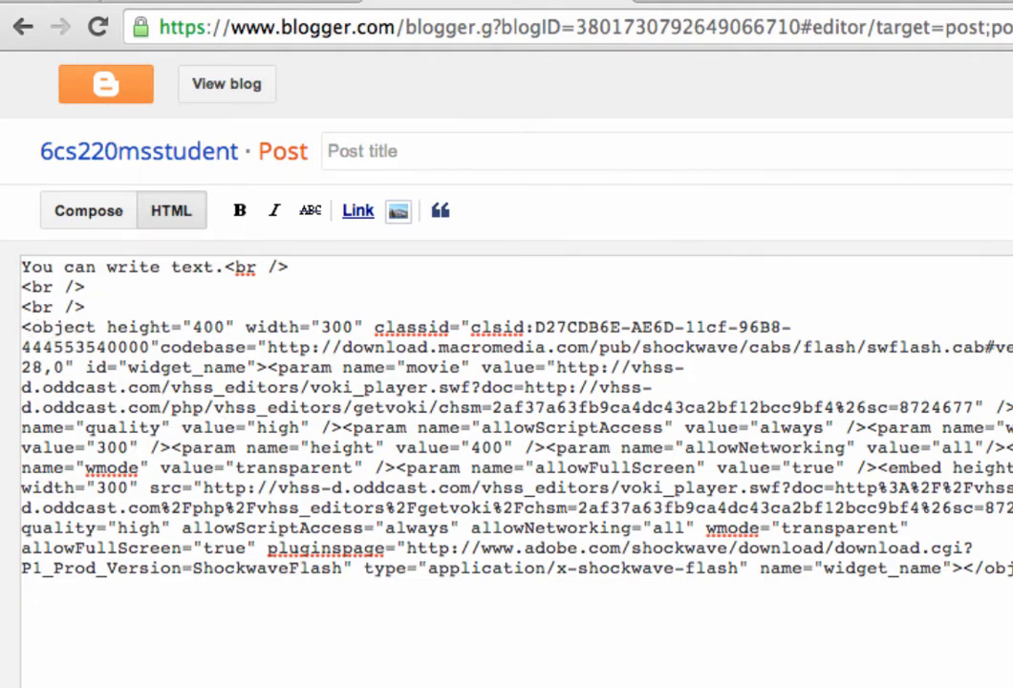
mouse_move(116, 247)
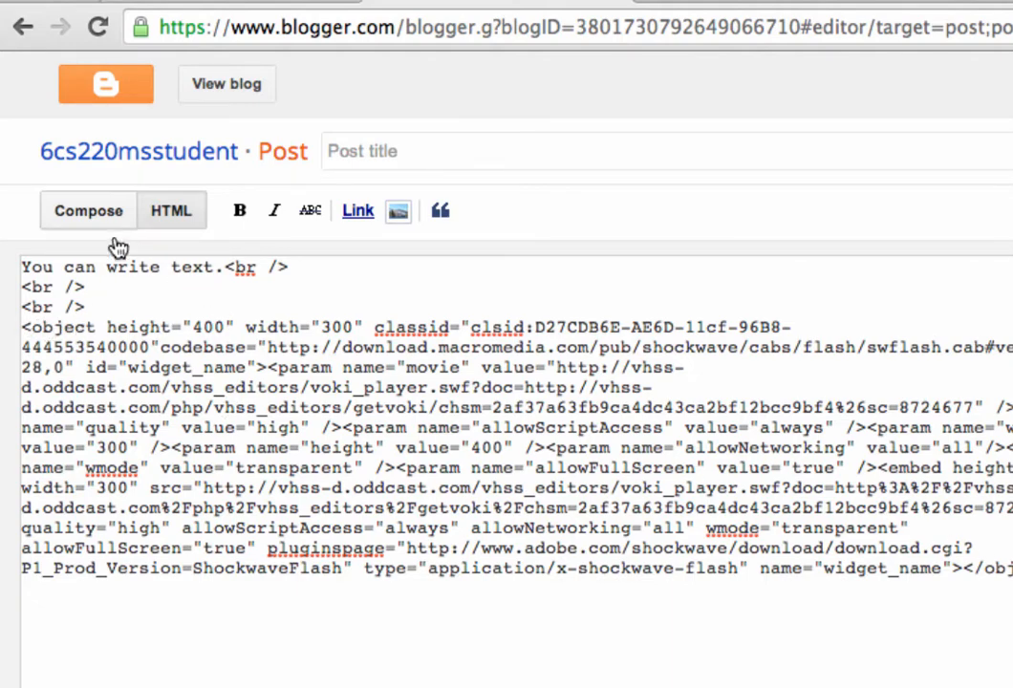
- Back in Compose view, title the post 'My Voki Introduction' and save the draft
click(88, 211)
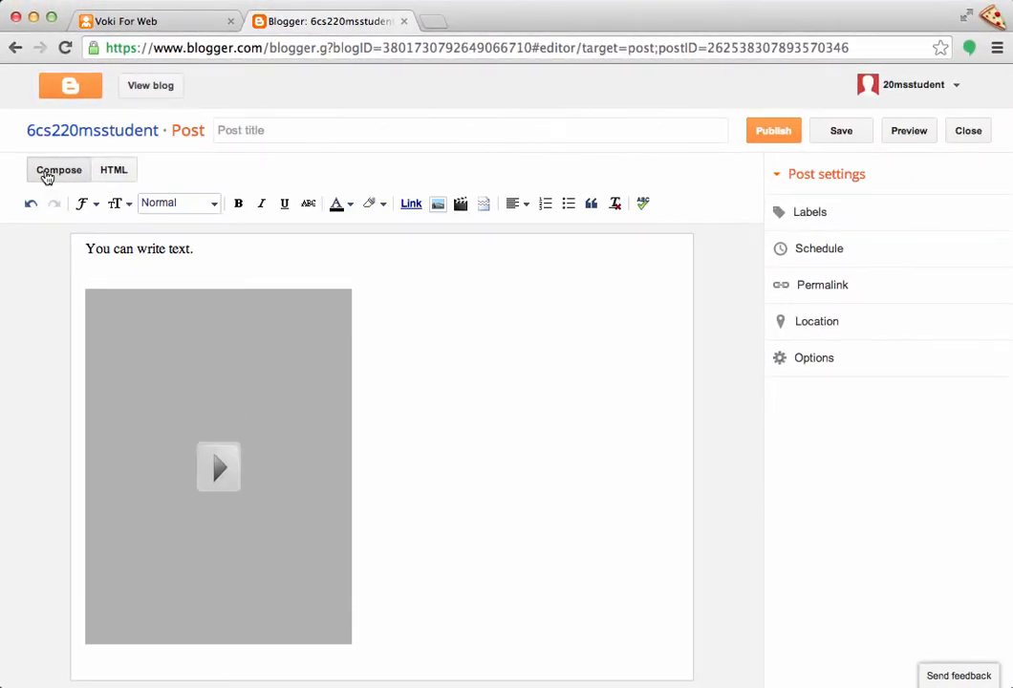
mouse_move(142, 596)
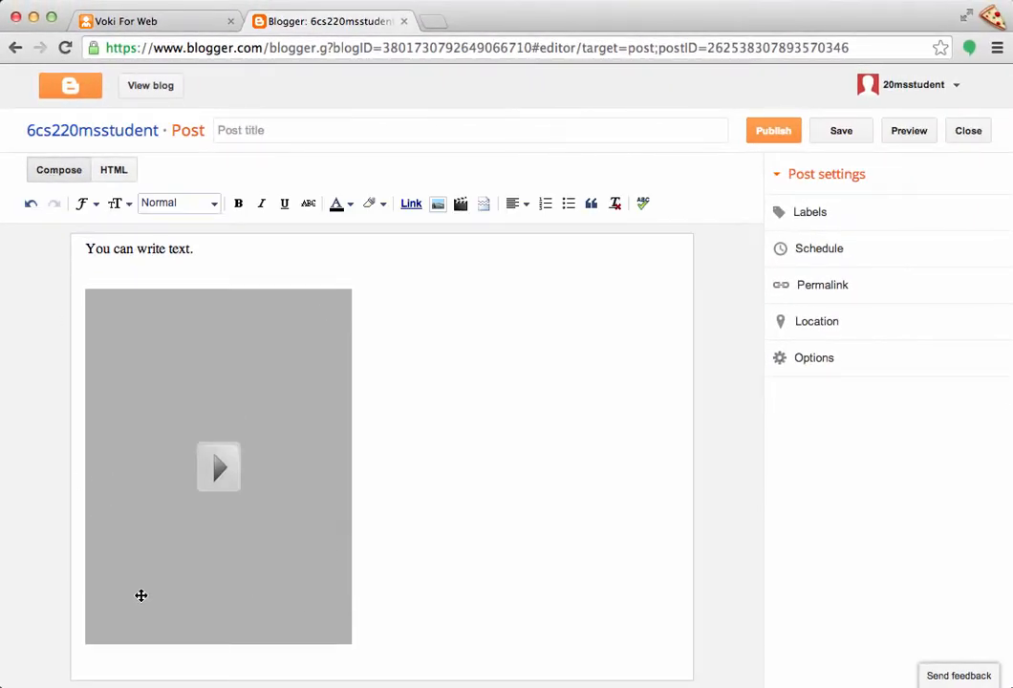
mouse_move(310, 373)
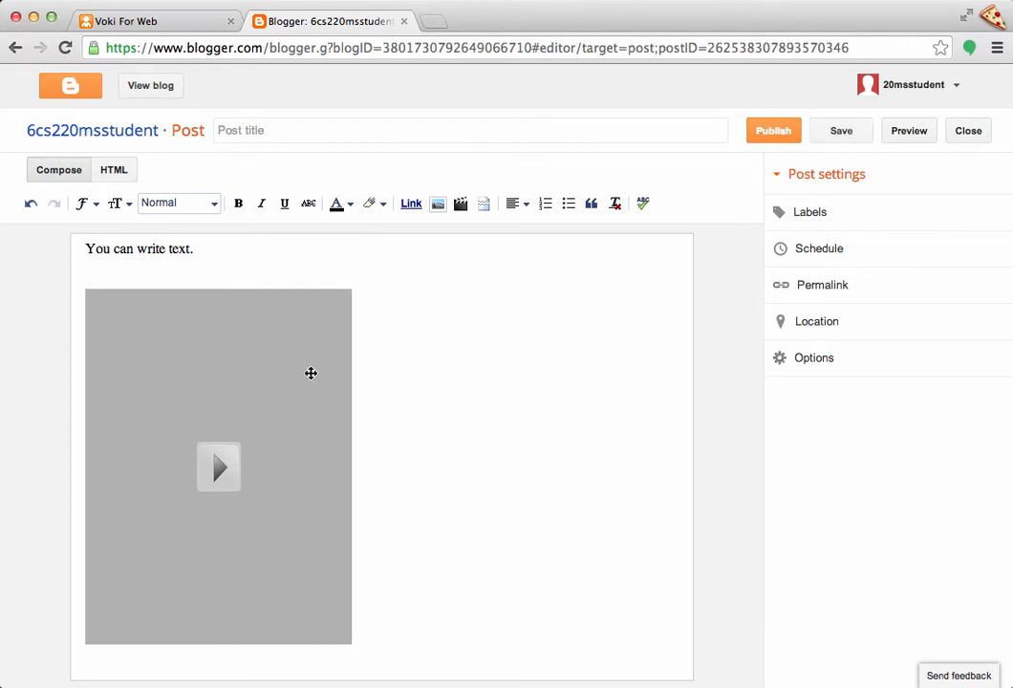
mouse_move(470, 483)
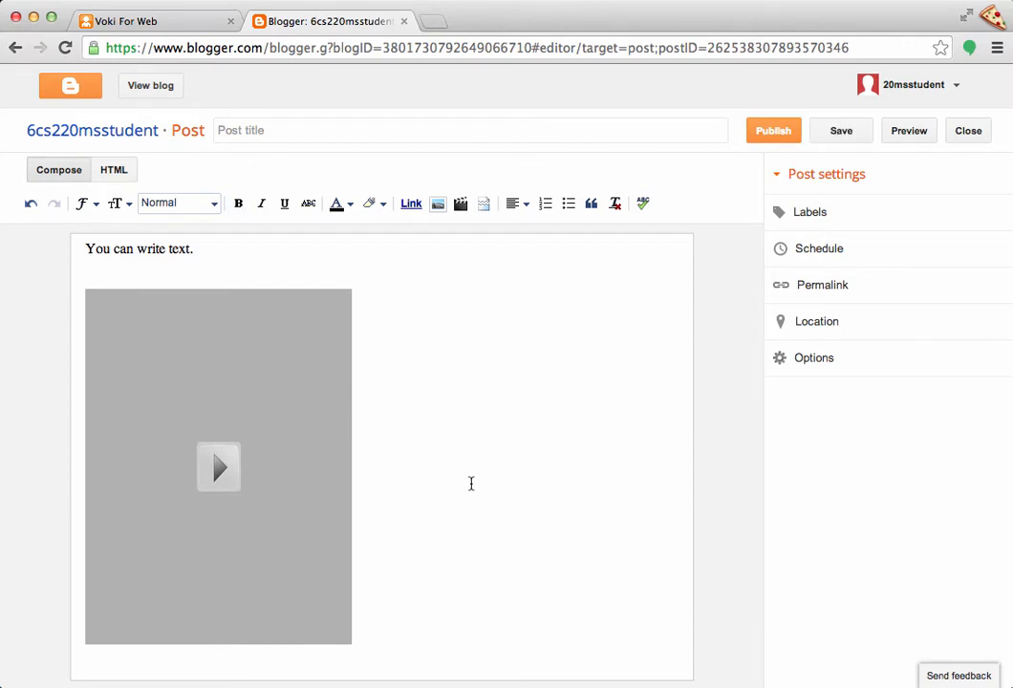
click(470, 130)
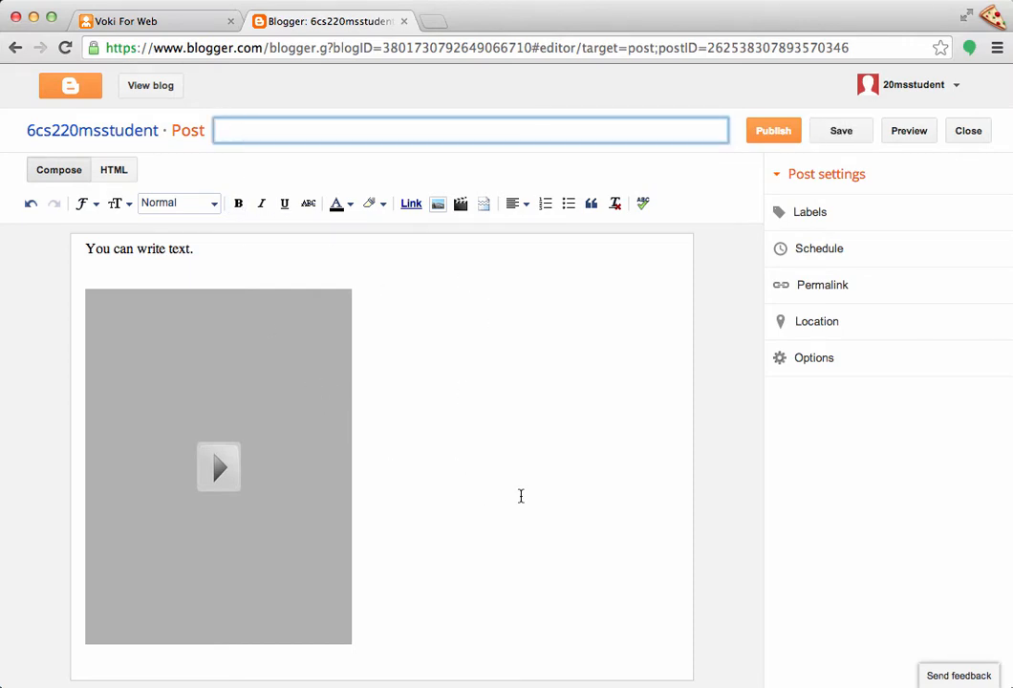
text(M)
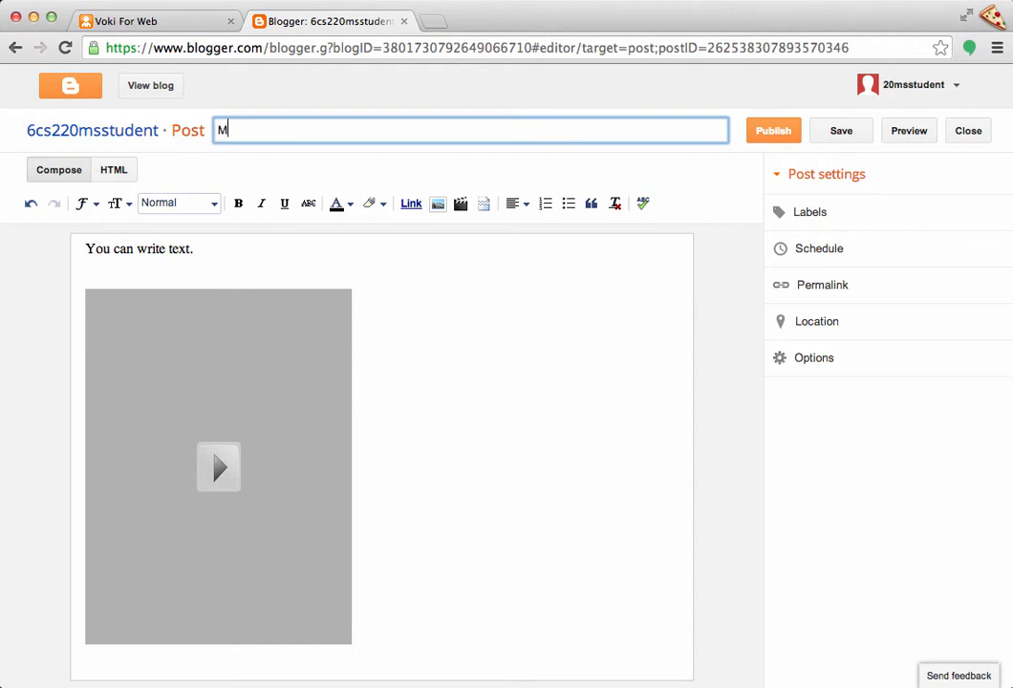
text(y)
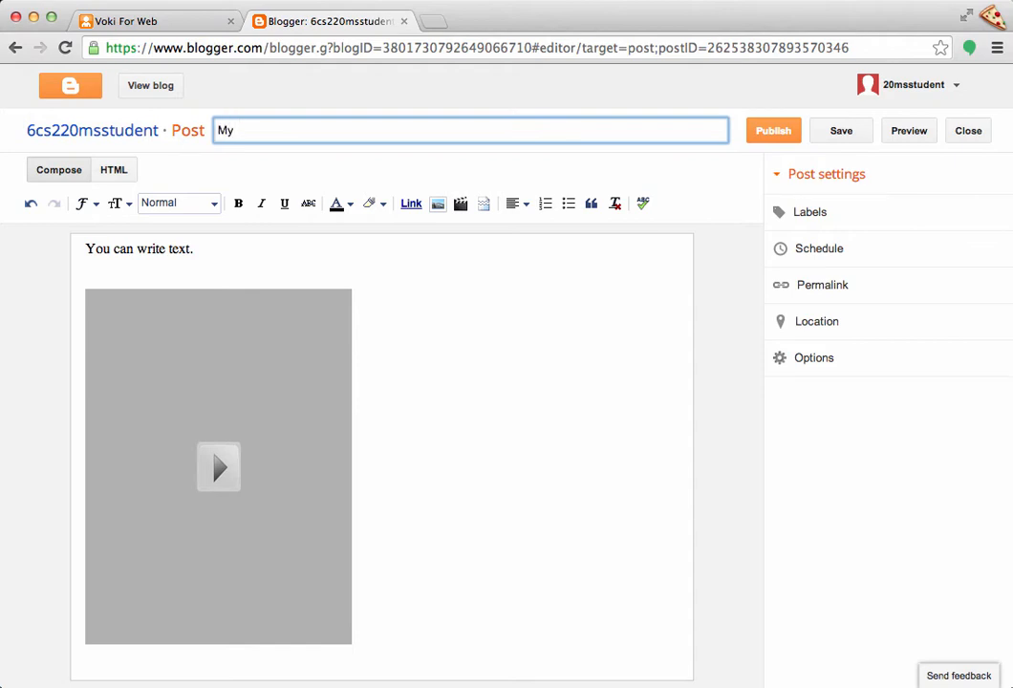
text(Voki Int)
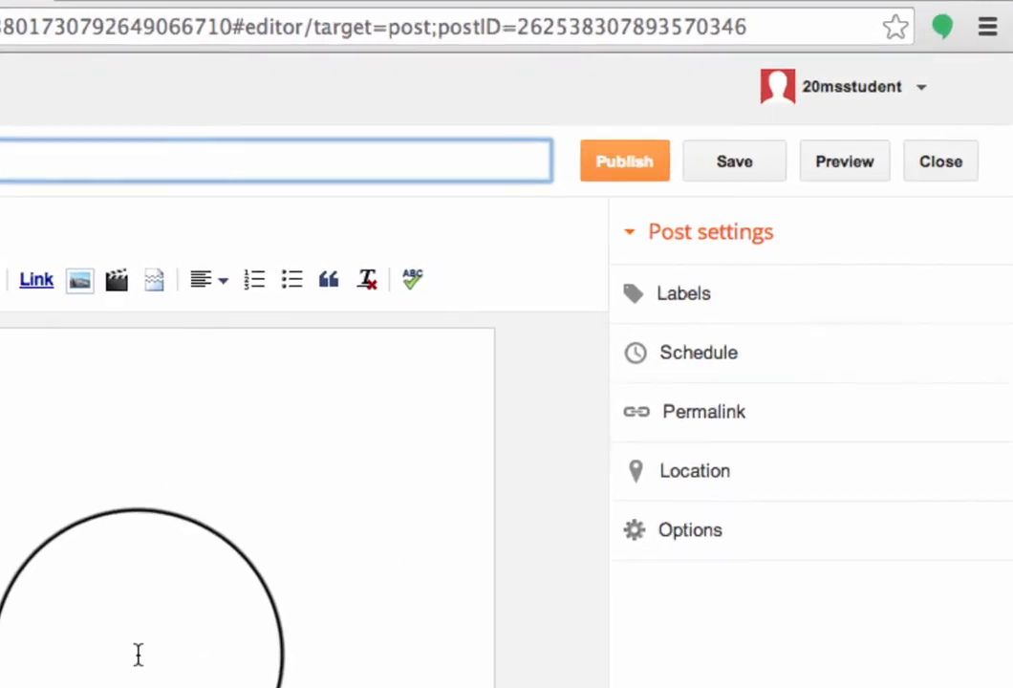
click(734, 160)
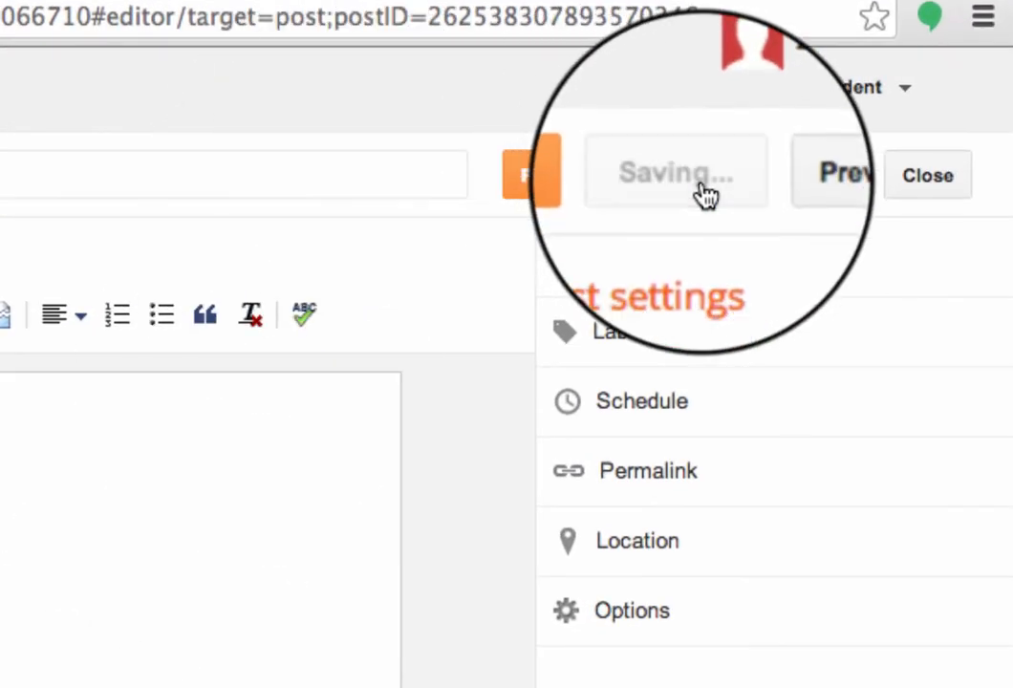
click(684, 175)
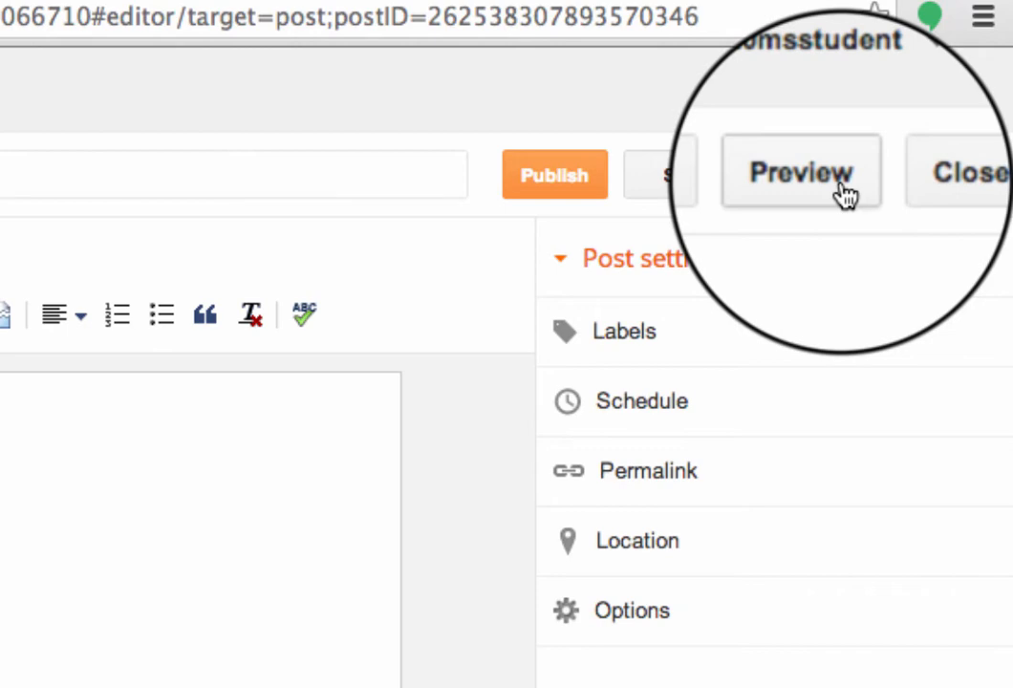
click(801, 173)
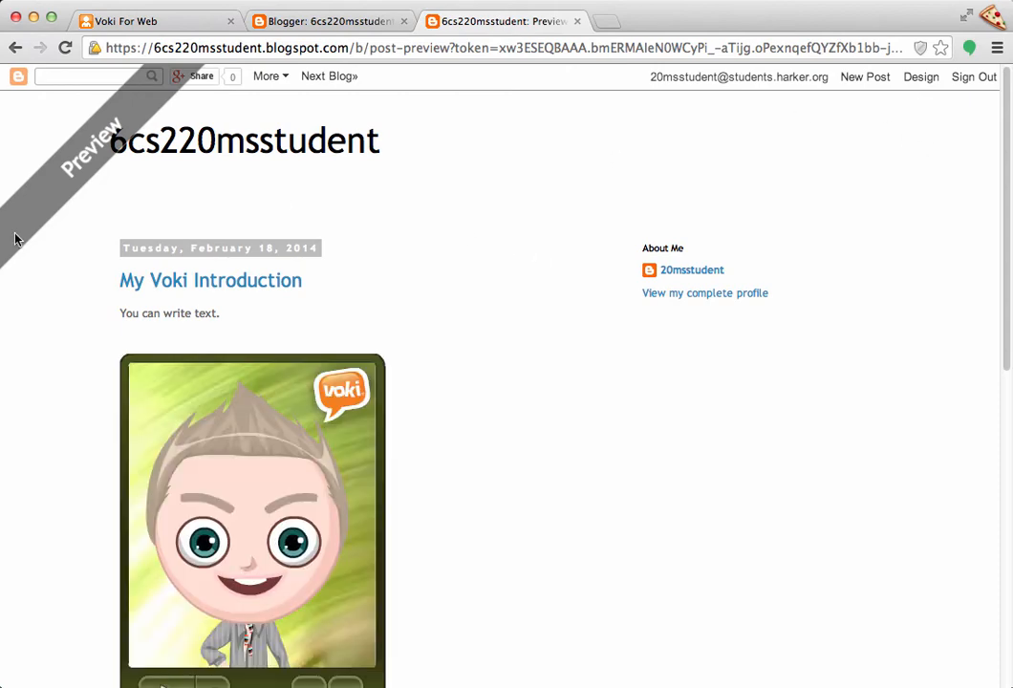
mouse_move(117, 292)
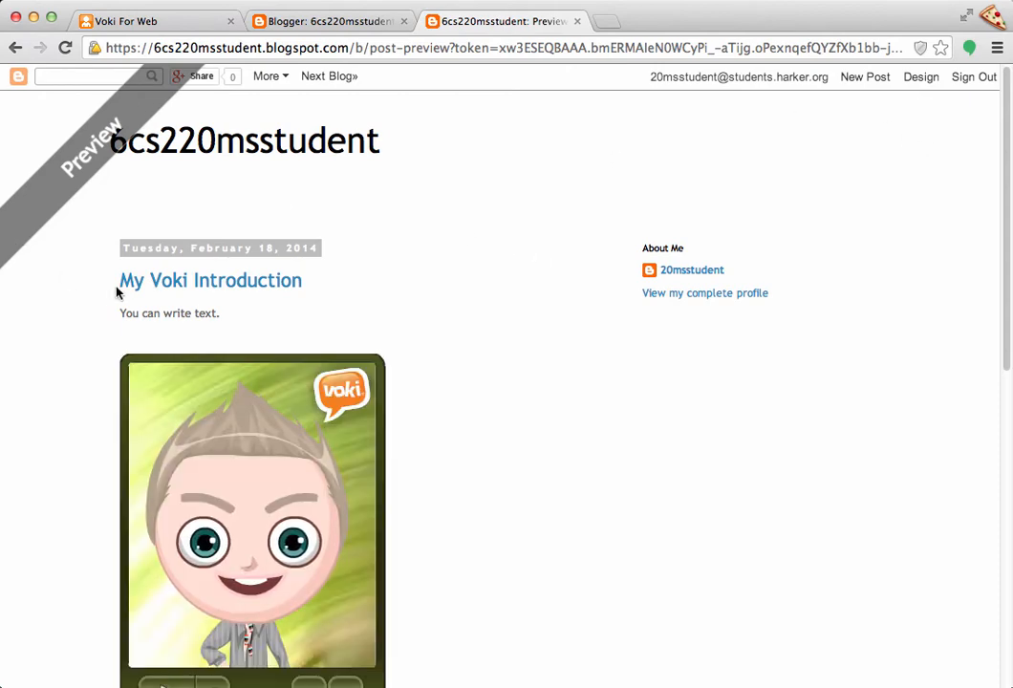
mouse_move(151, 256)
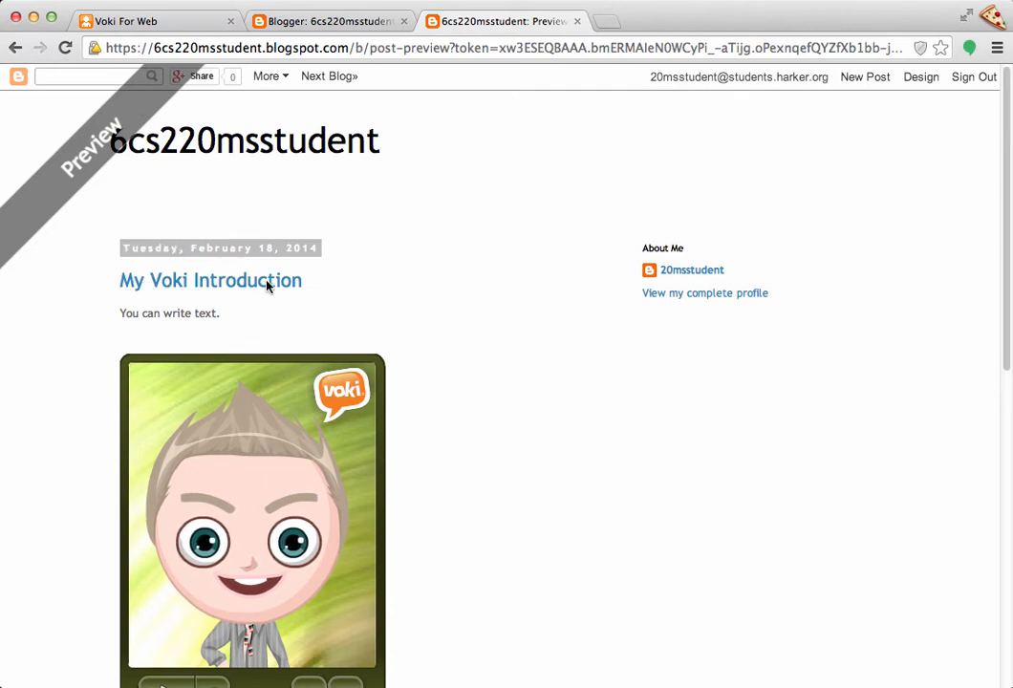
mouse_move(213, 458)
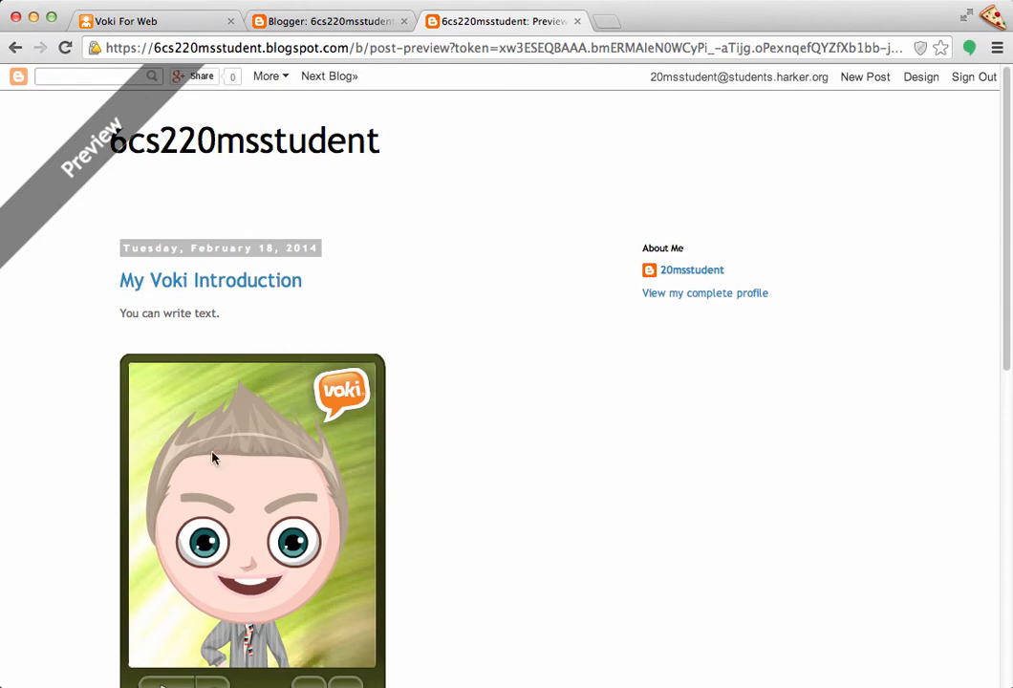
scroll(down, 3)
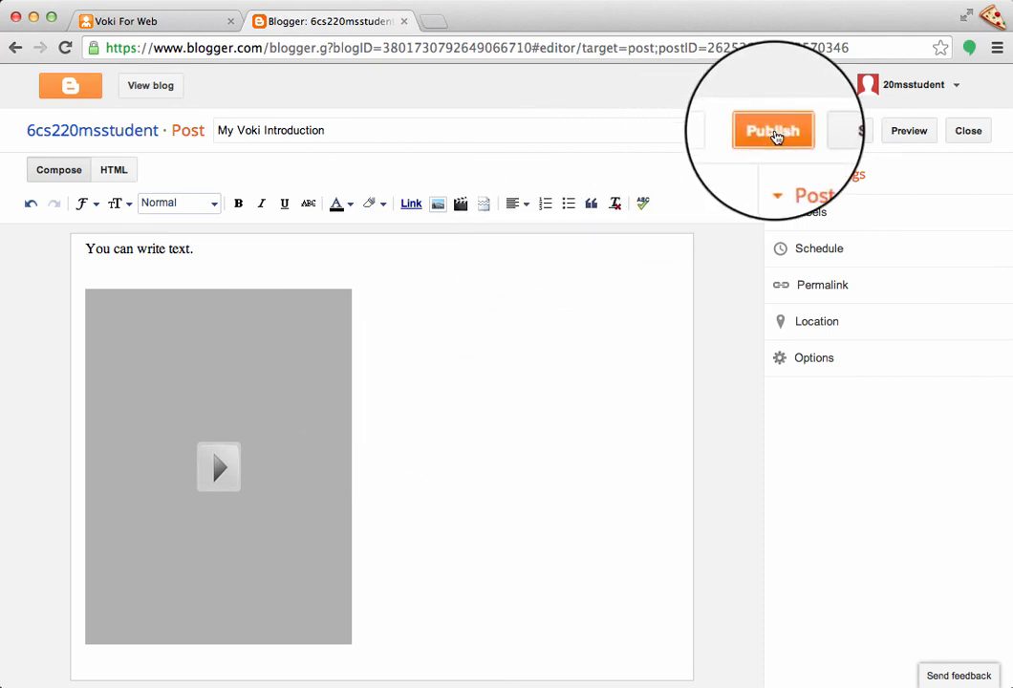
- Publish the 'My Voki Introduction' post
click(772, 130)
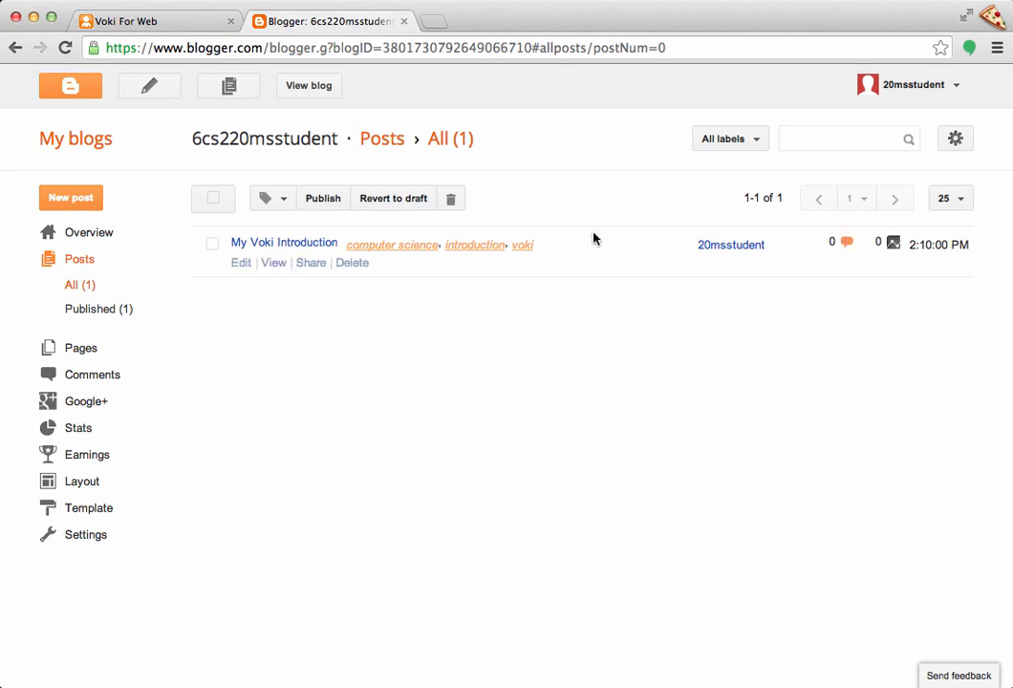
mouse_move(535, 84)
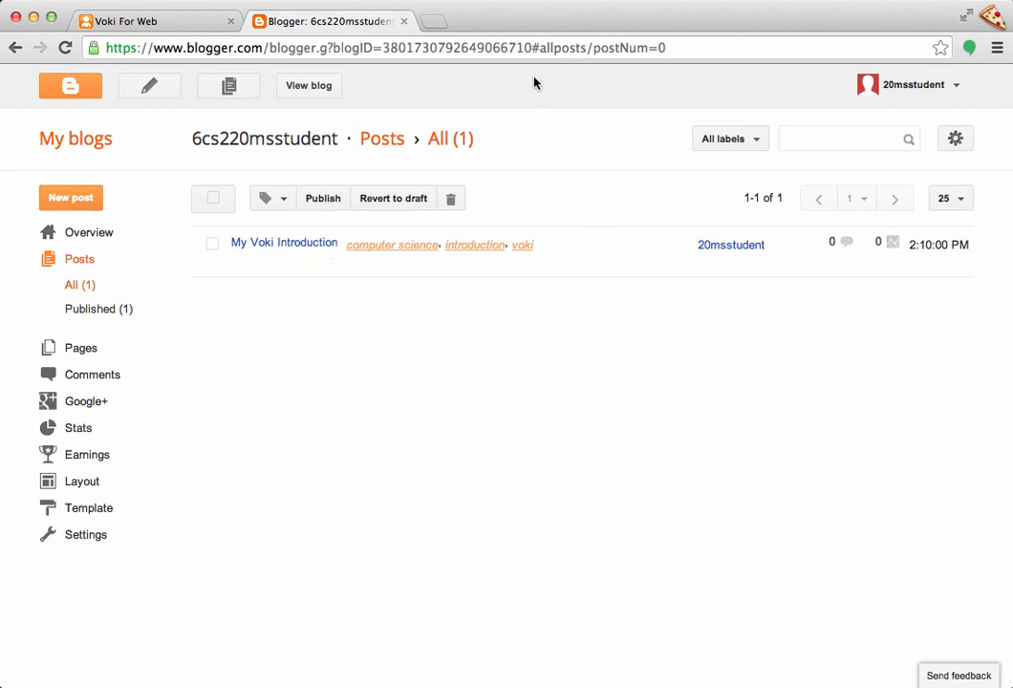
mouse_move(309, 86)
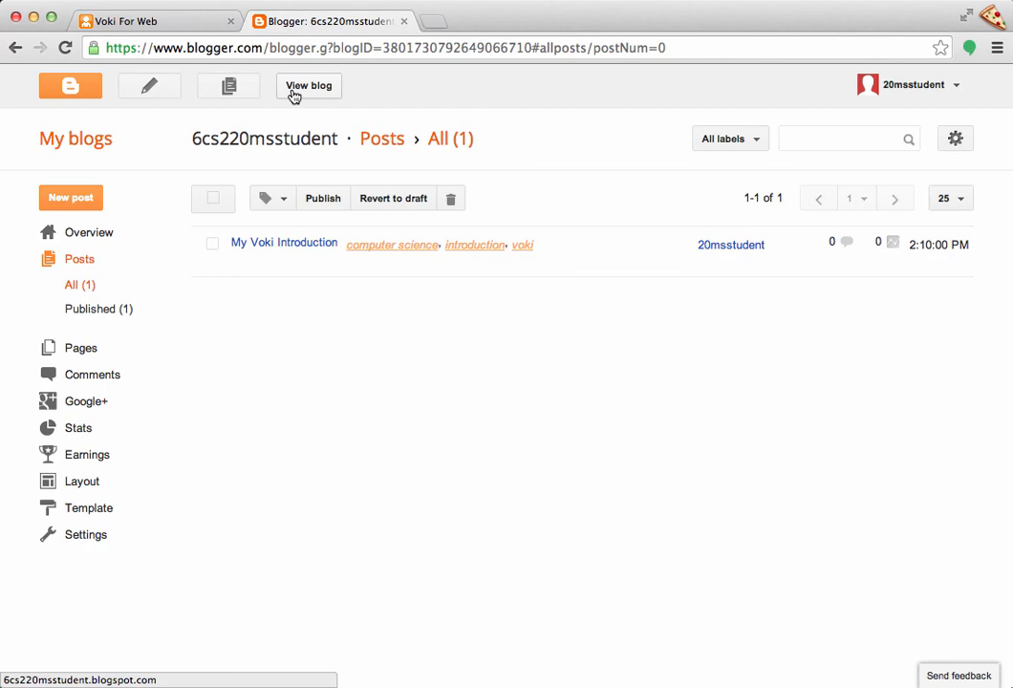
- Open the live blog and scroll through the published post and its Voki player
click(308, 85)
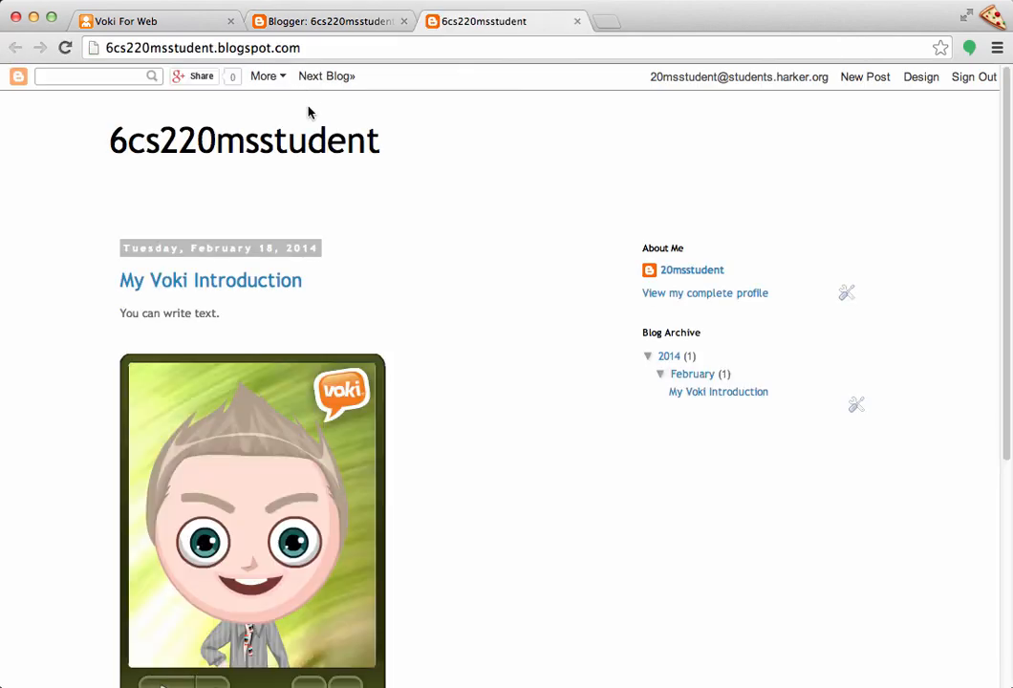
scroll(down, 3)
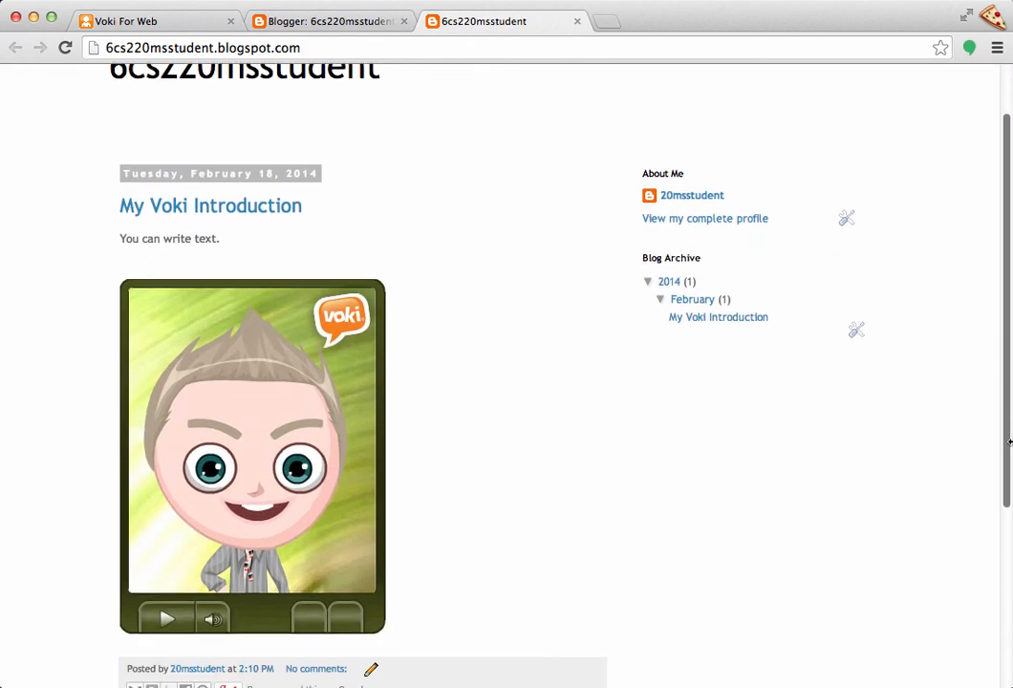
scroll(down, 3)
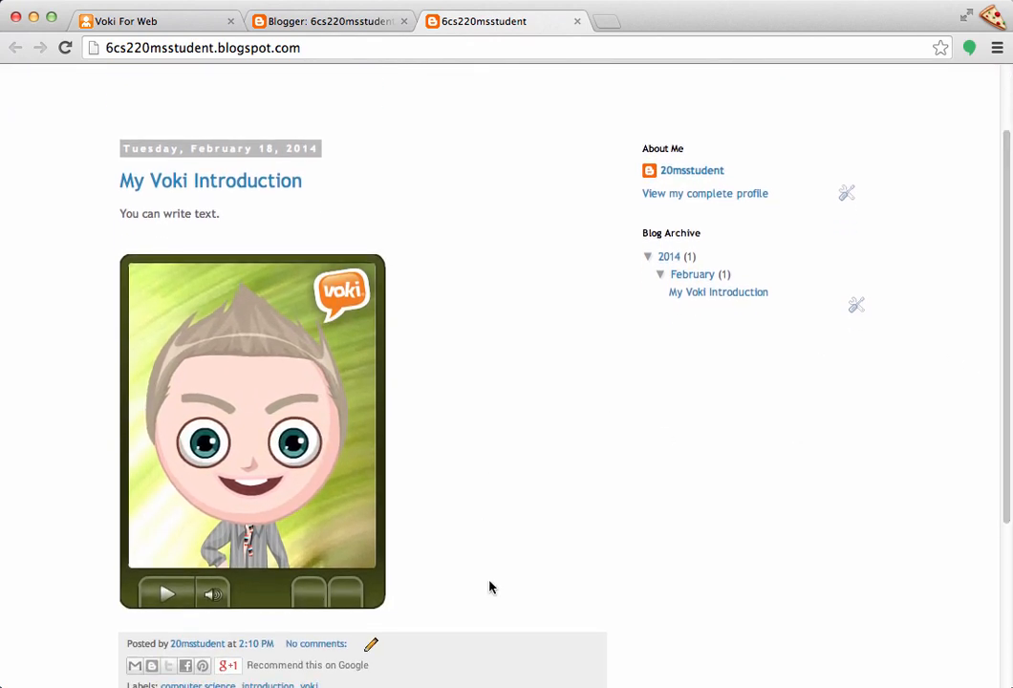
mouse_move(320, 209)
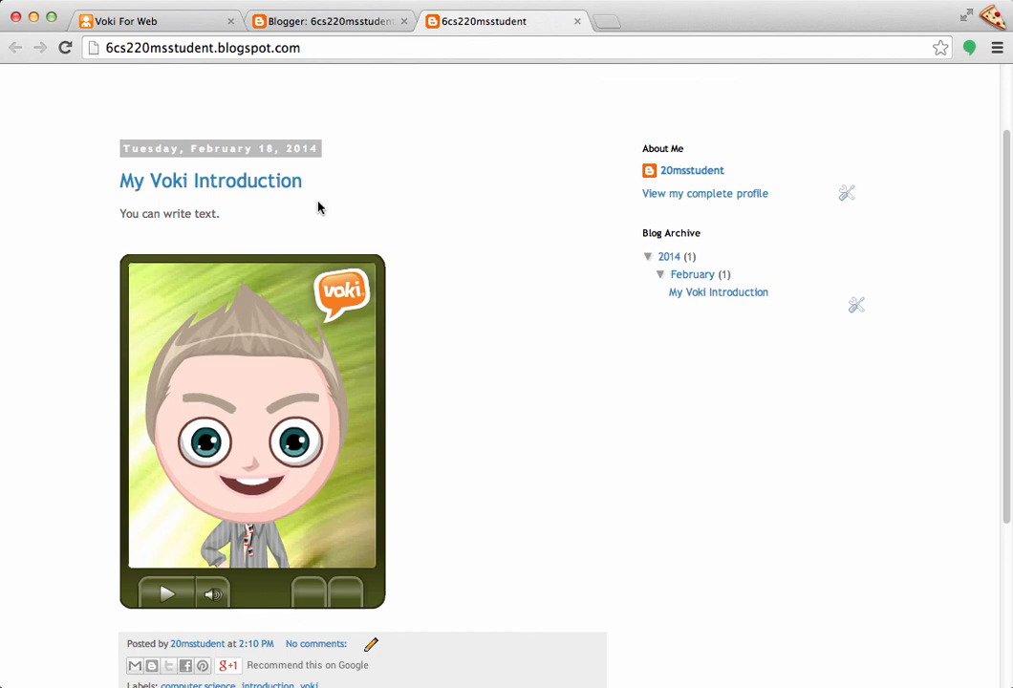